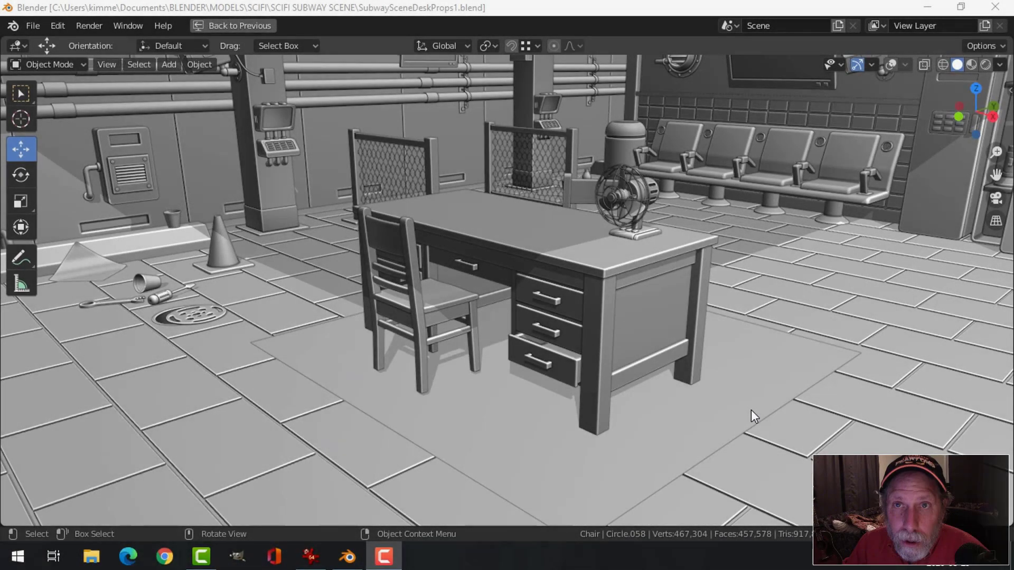
mouse_move(479, 237)
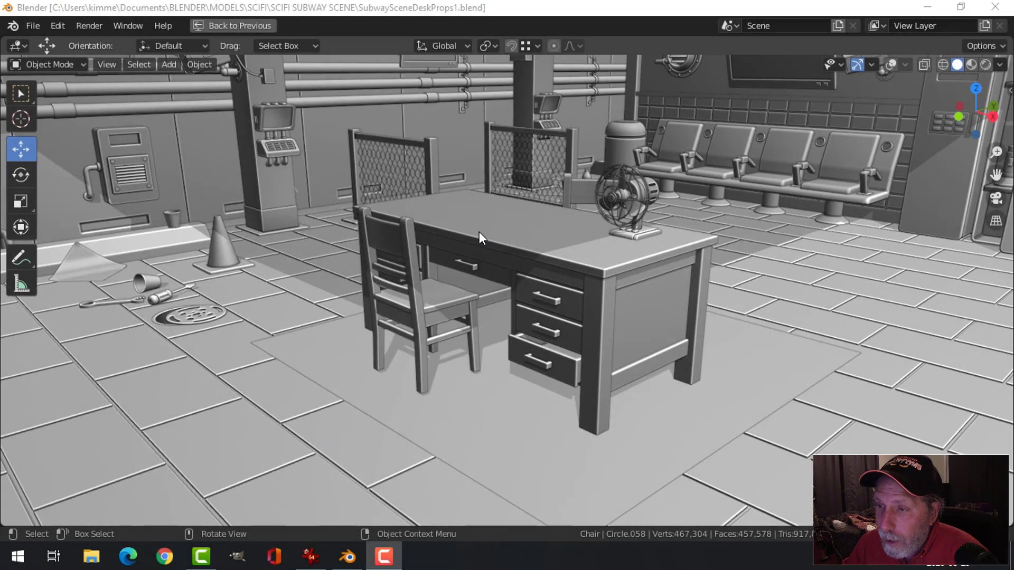
mouse_move(636, 289)
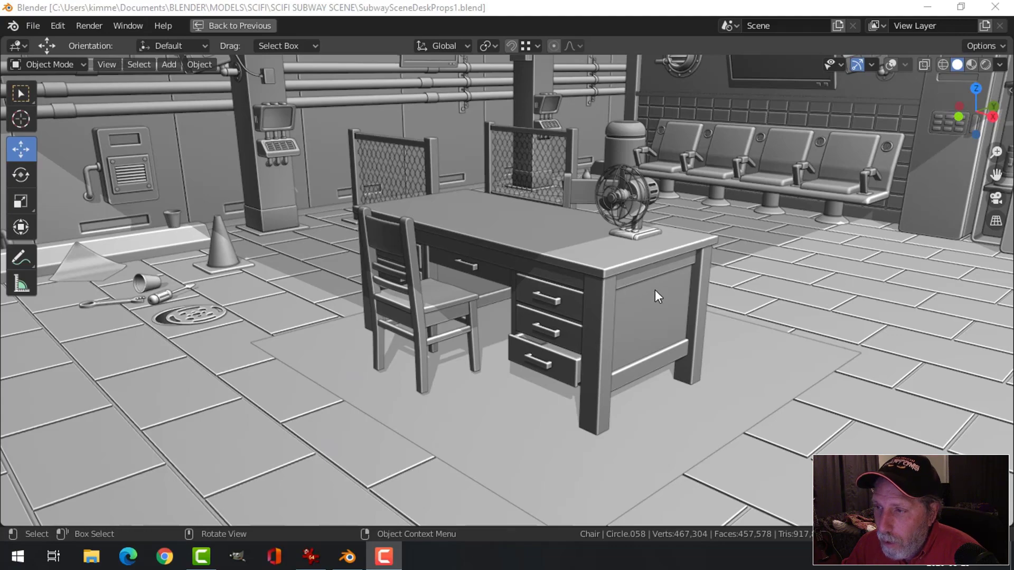
mouse_move(387, 286)
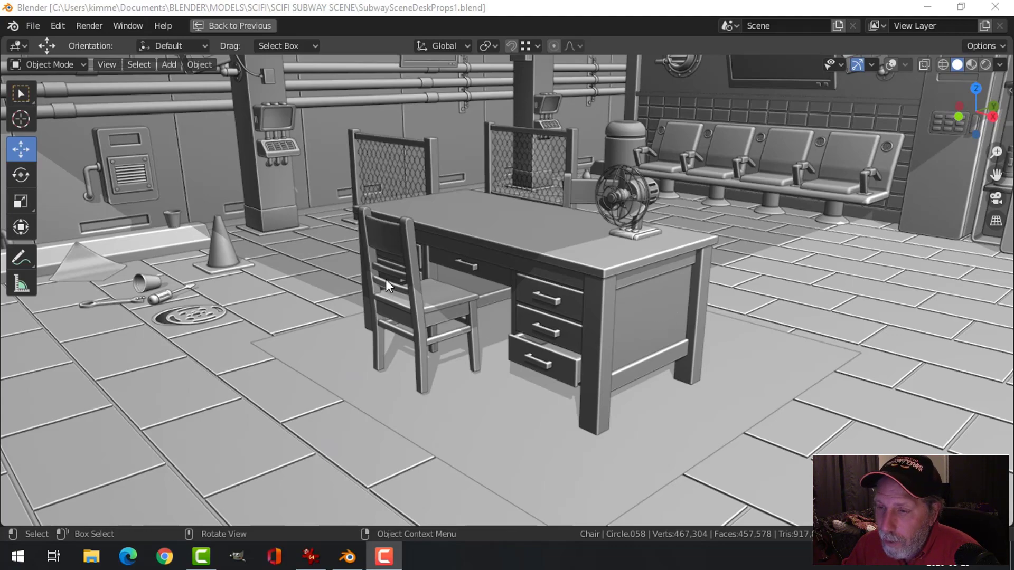
- Restore the full workspace and switch the viewport lighting to Studio without shadows
drag(384, 286, 560, 365)
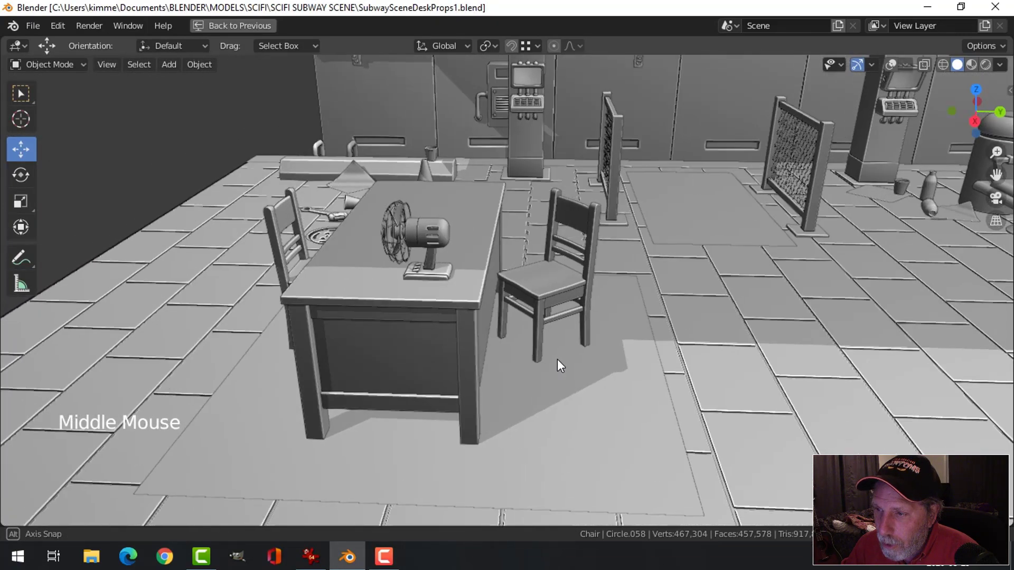
drag(560, 366, 648, 360)
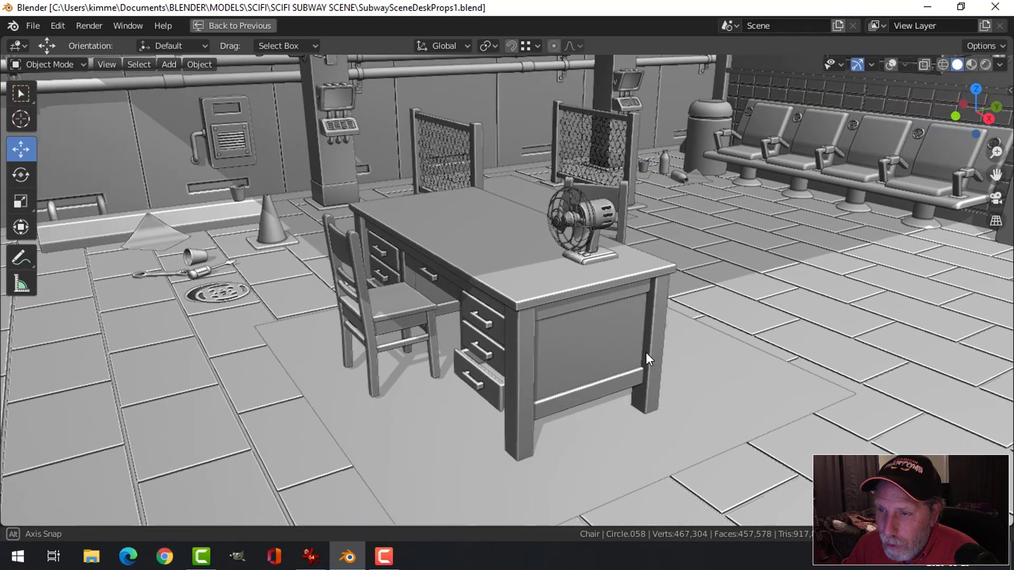
drag(649, 360, 584, 328)
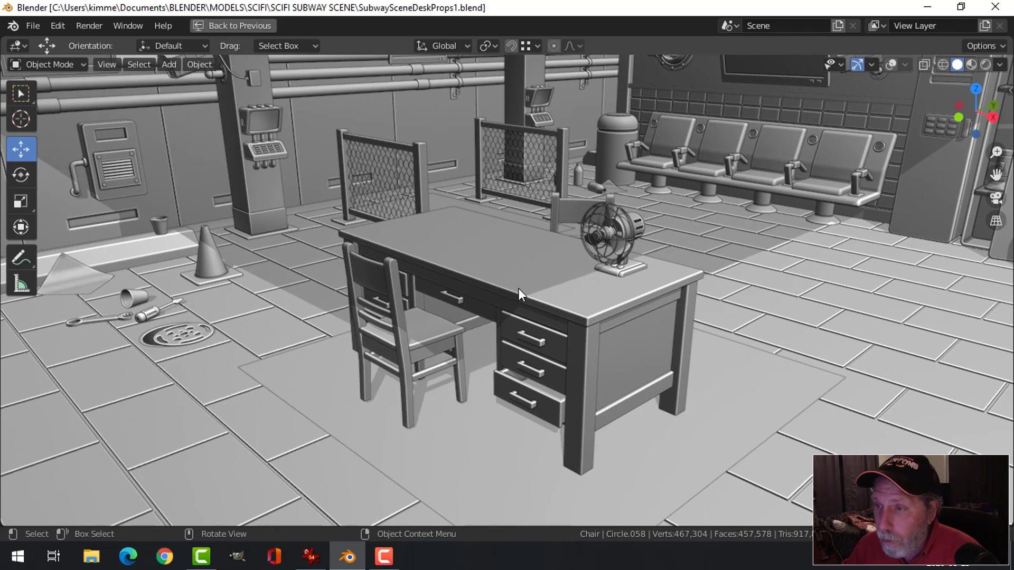
mouse_move(689, 203)
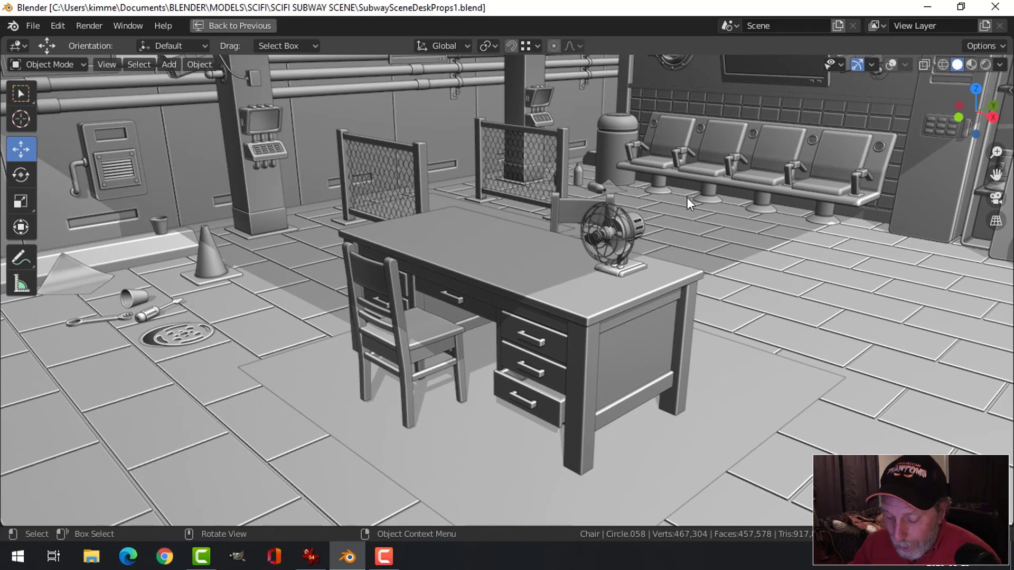
key(ctrl+space)
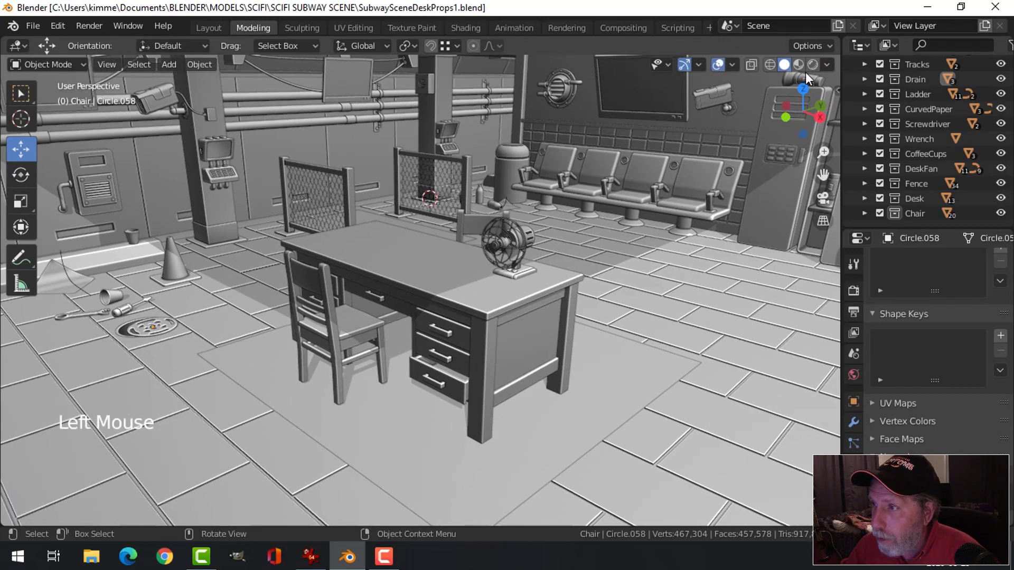
click(826, 64)
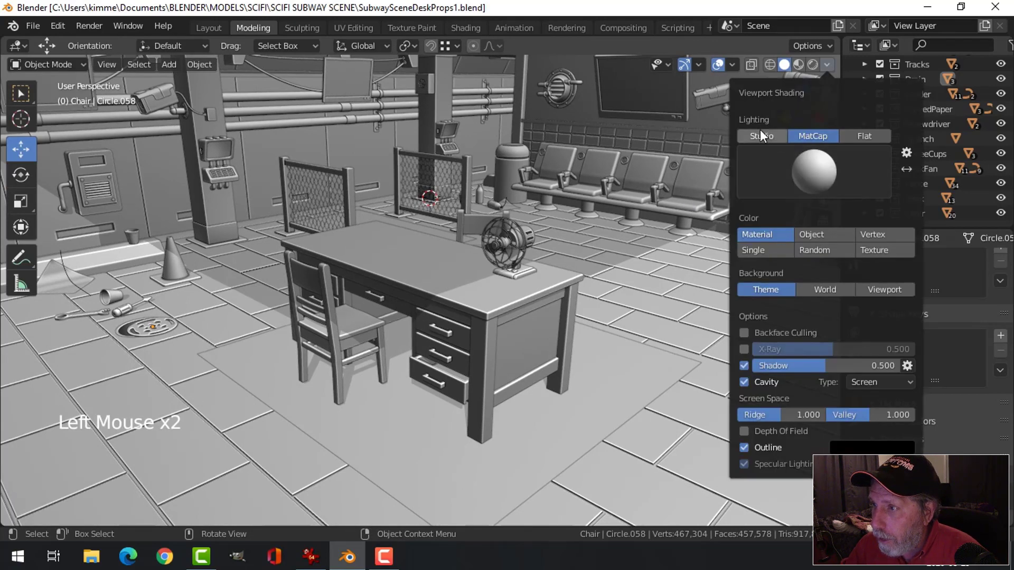
click(762, 136)
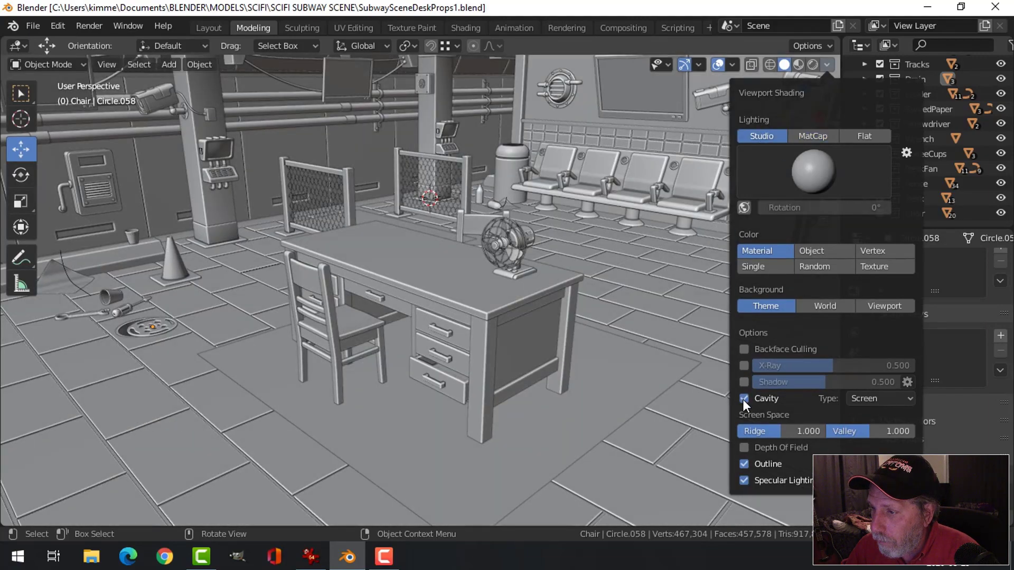
- Save the scene file and start editing the desk mesh to pick its top face
key(ctrl+s)
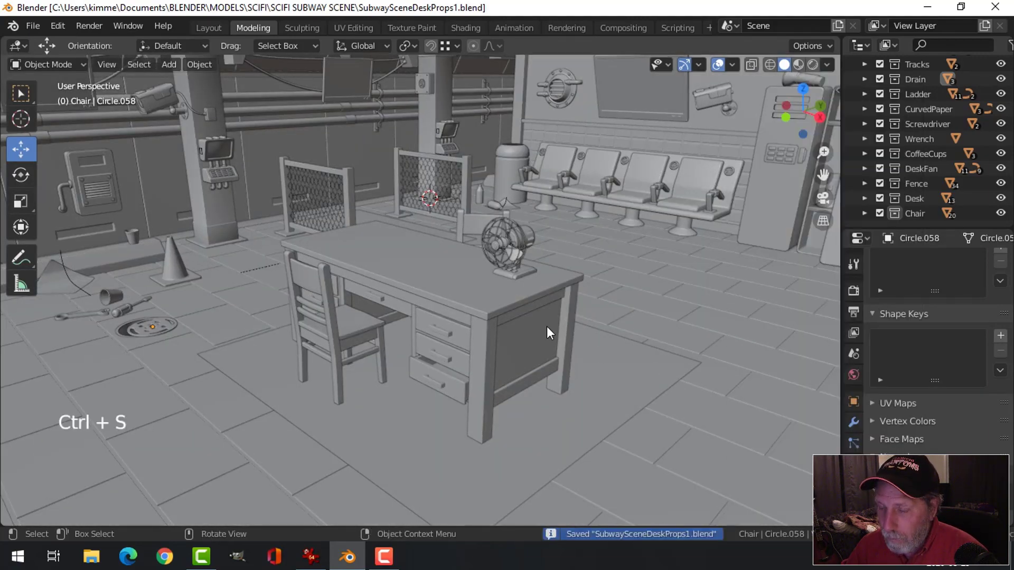
key(Tab)
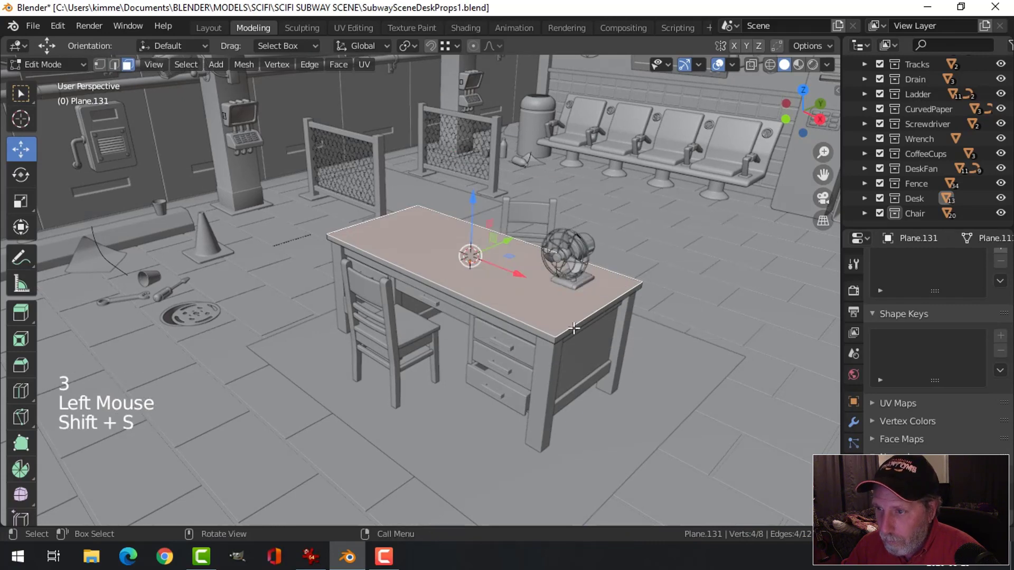
- Snap the 3D cursor to the desk top, add a plane there and scale it down
key(Tab)
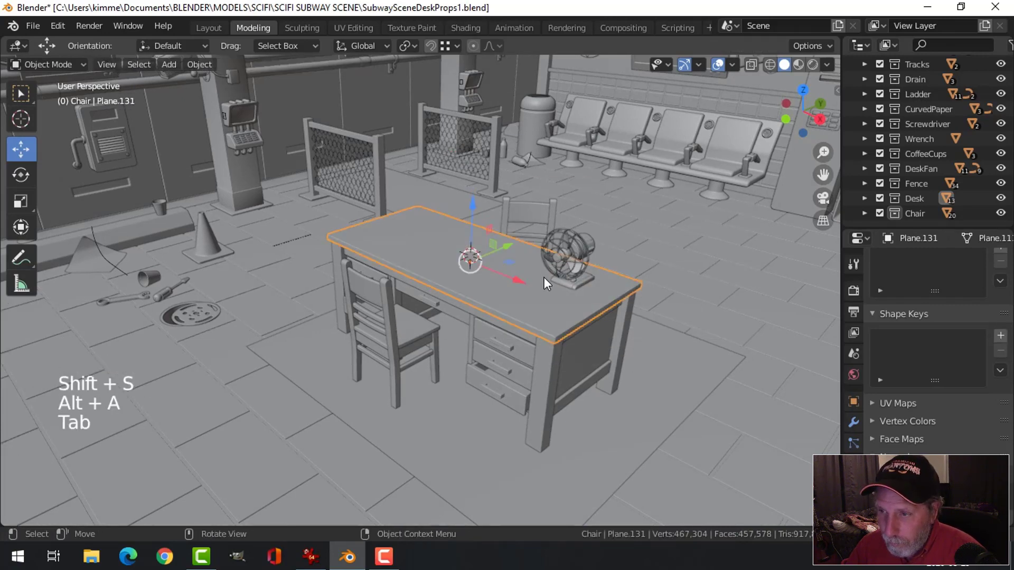
key(KP_7)
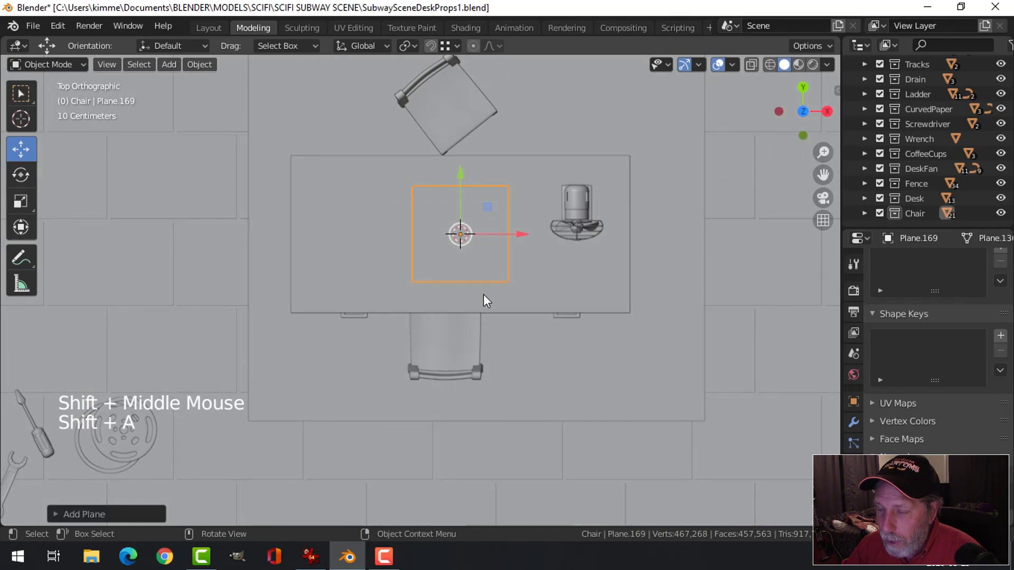
key(Tab)
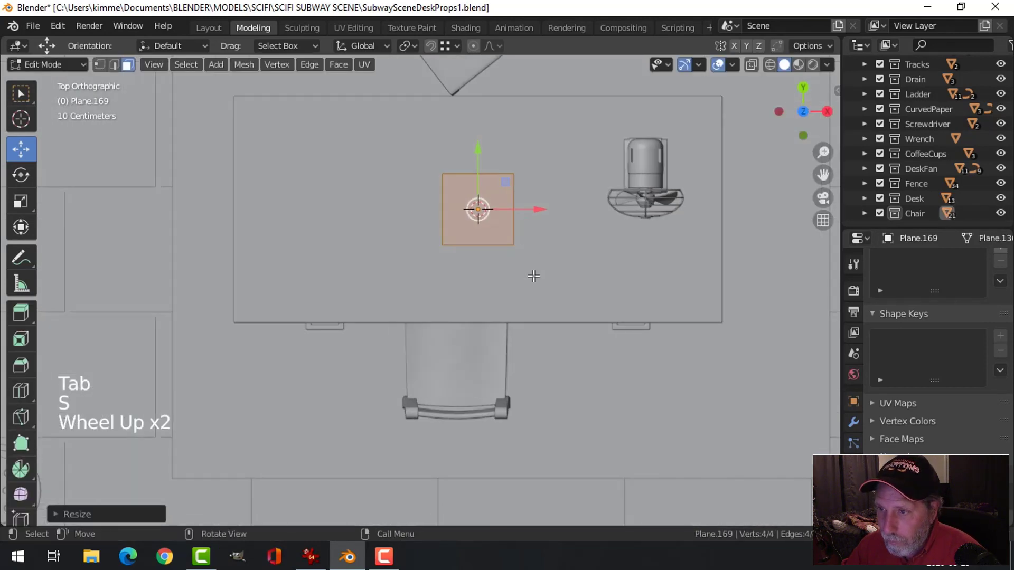
key(s)
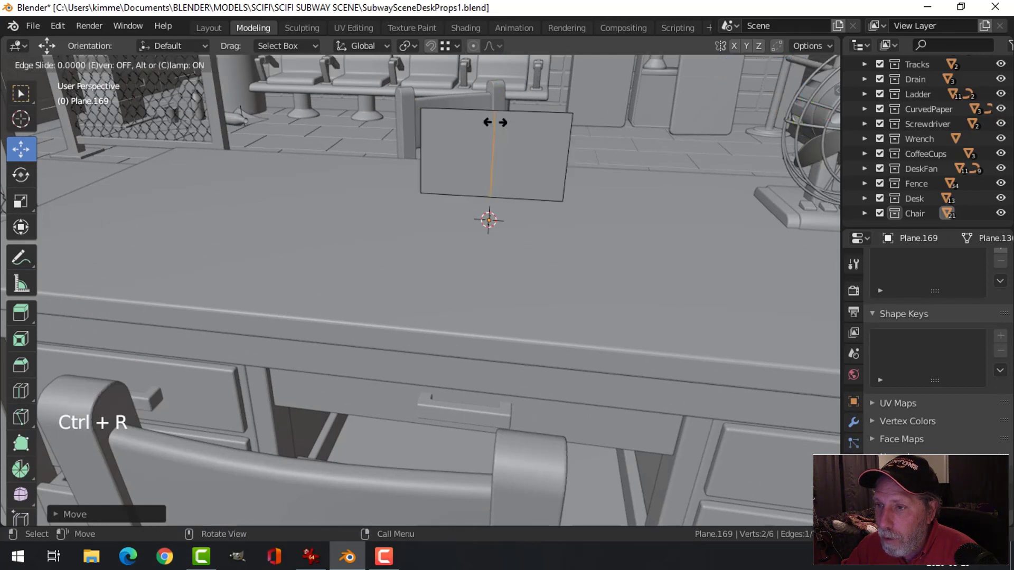
- Cut the upright plane into vertical strips and notch its top edge unevenly
key(ctrl+b)
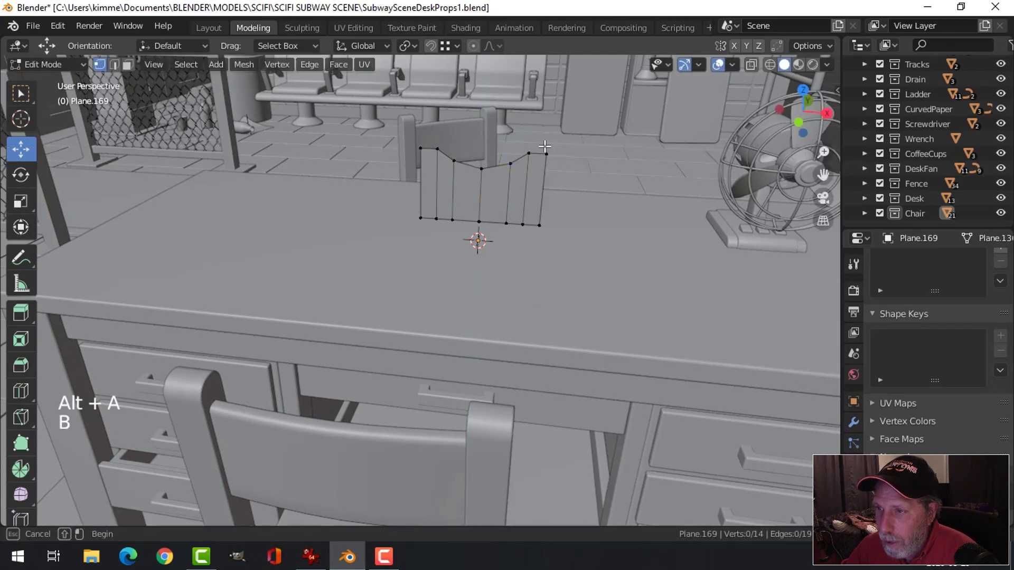
- Extrude the strip's end toward the fan, loop-cut the new section, and scale the whole strip down
scroll(down, 3)
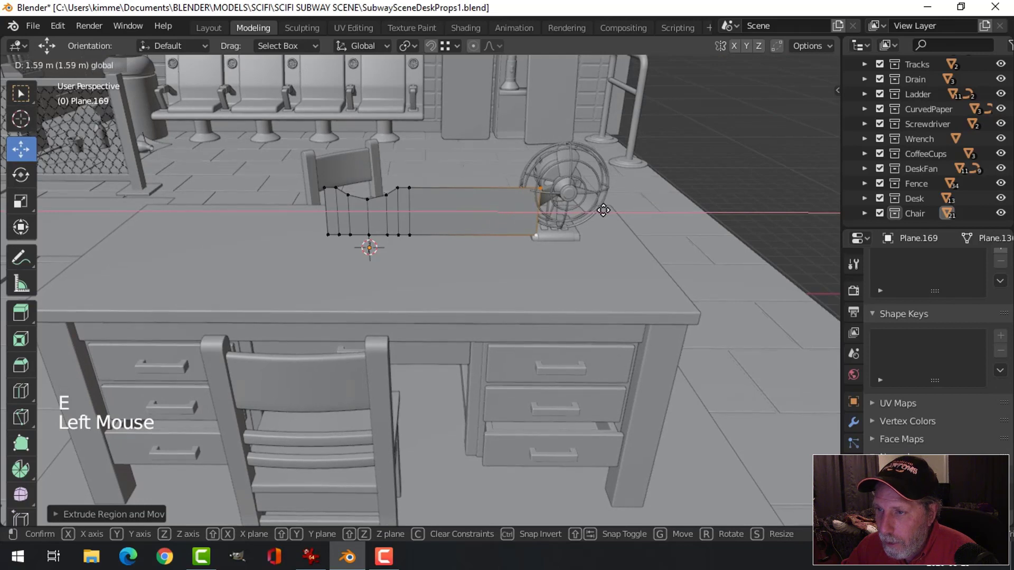
key(ctrl+r)
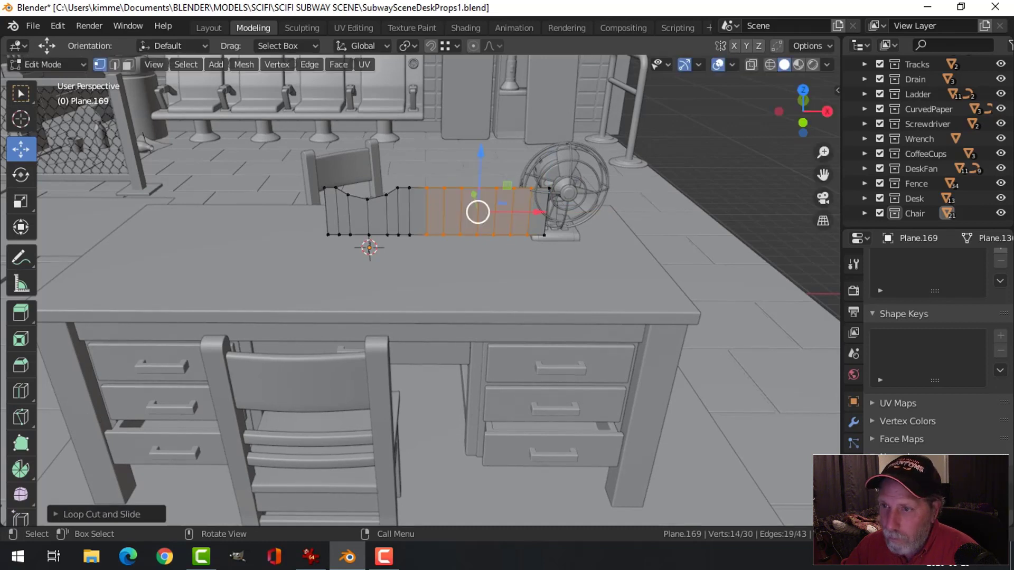
key(alt+a)
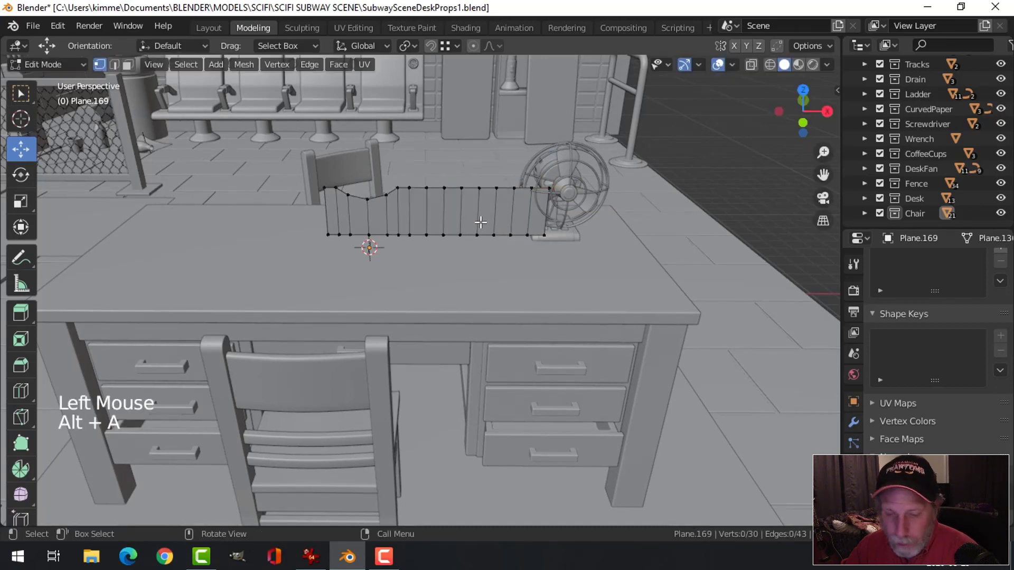
key(s)
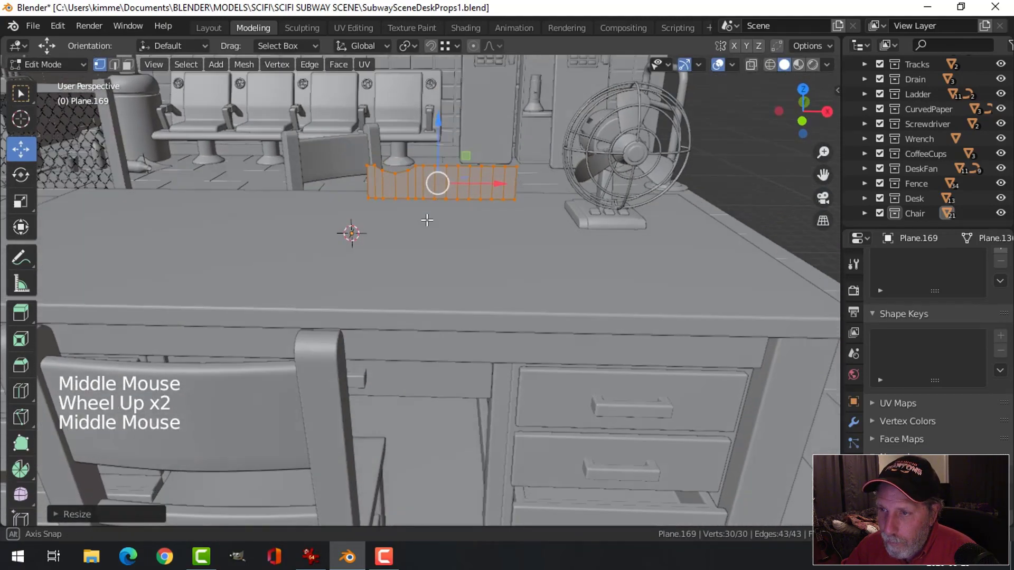
key(Tab)
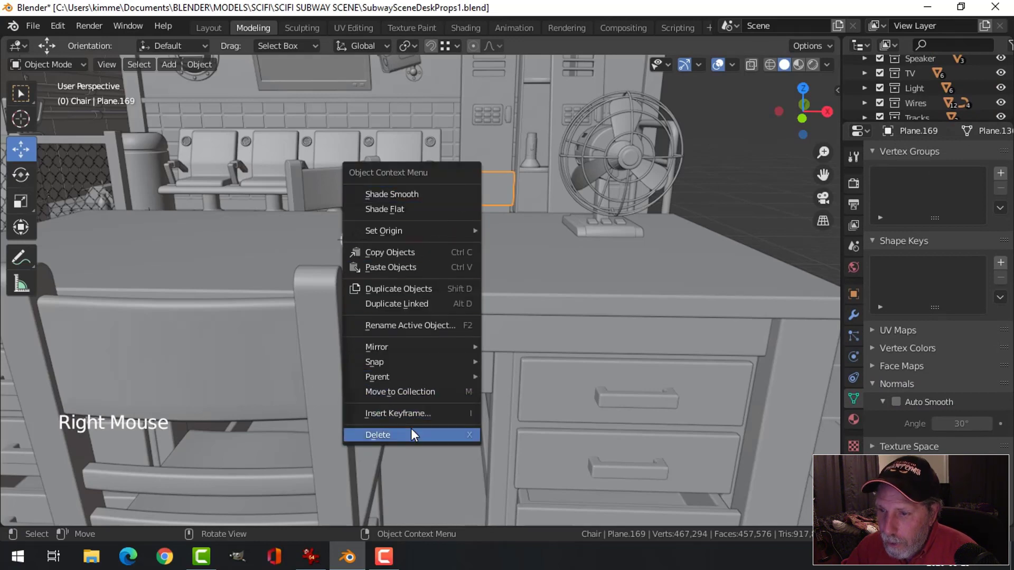
- Move the strip into a new collection named Ashtray and array it three times
click(399, 391)
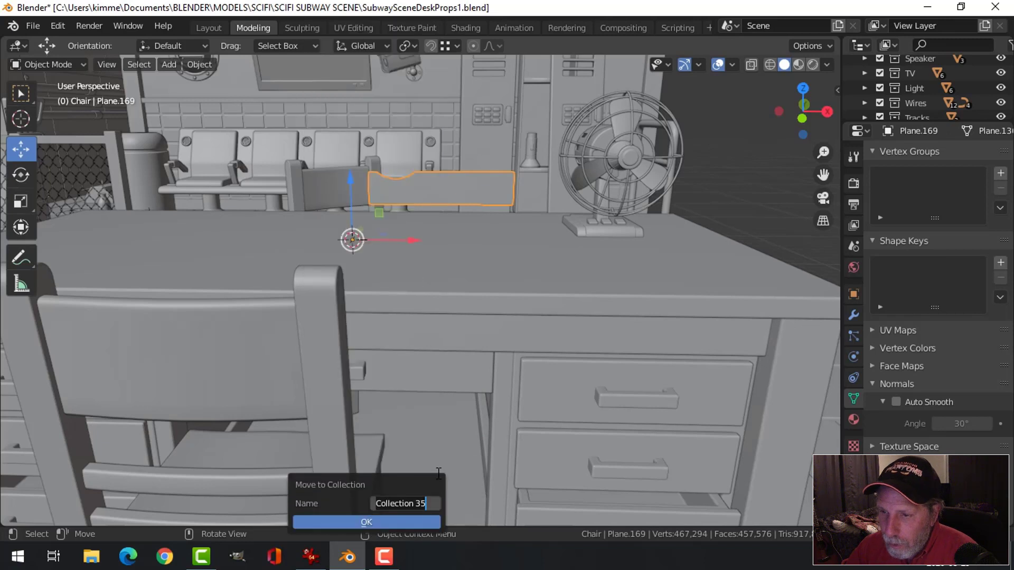
text(Ah)
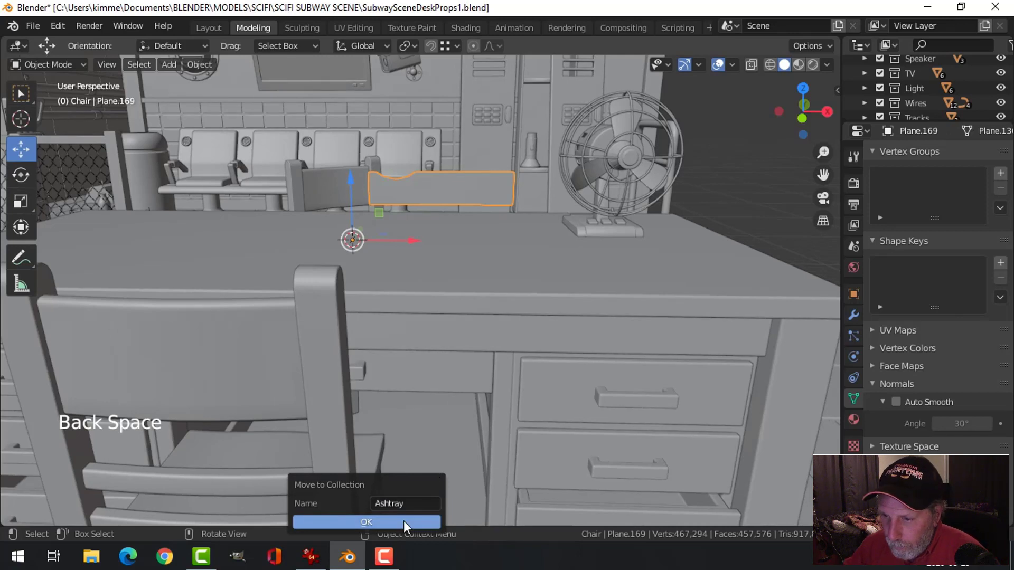
click(367, 522)
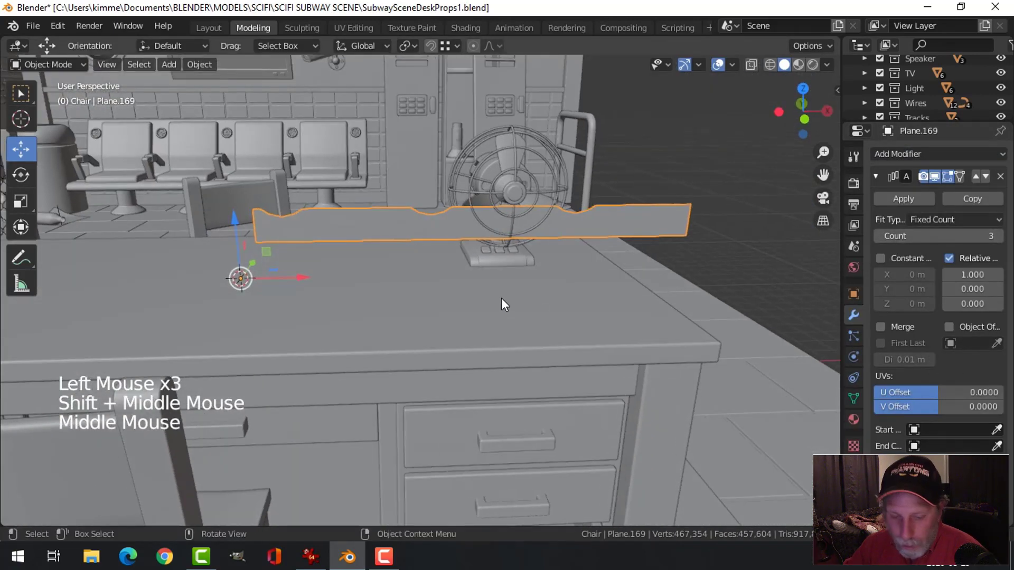
- Add a Bezier circle, shrink it slightly, and give the strip a Curve modifier targeting BezierCircle
key(shift+a)
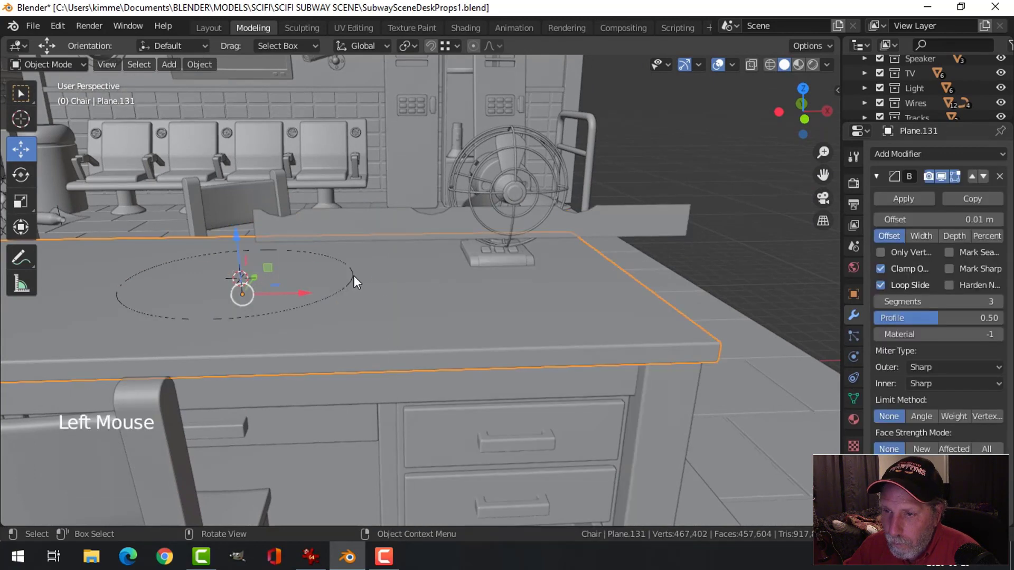
key(s)
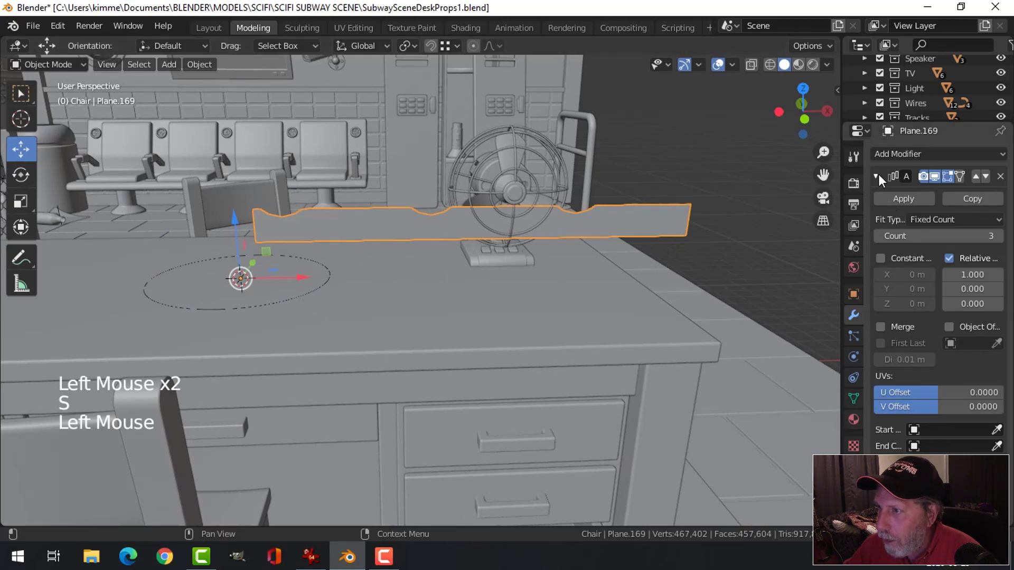
click(934, 154)
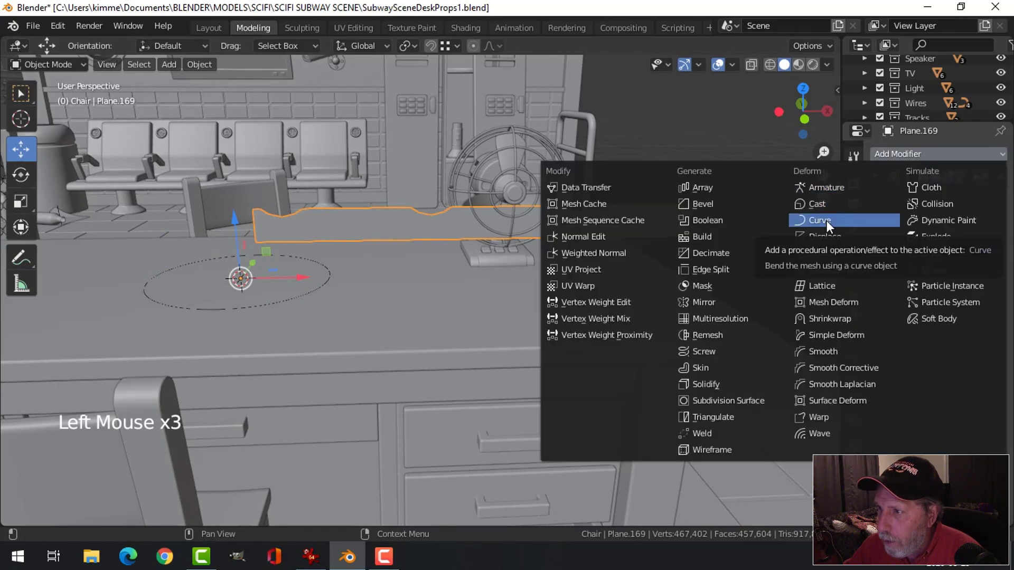
click(820, 219)
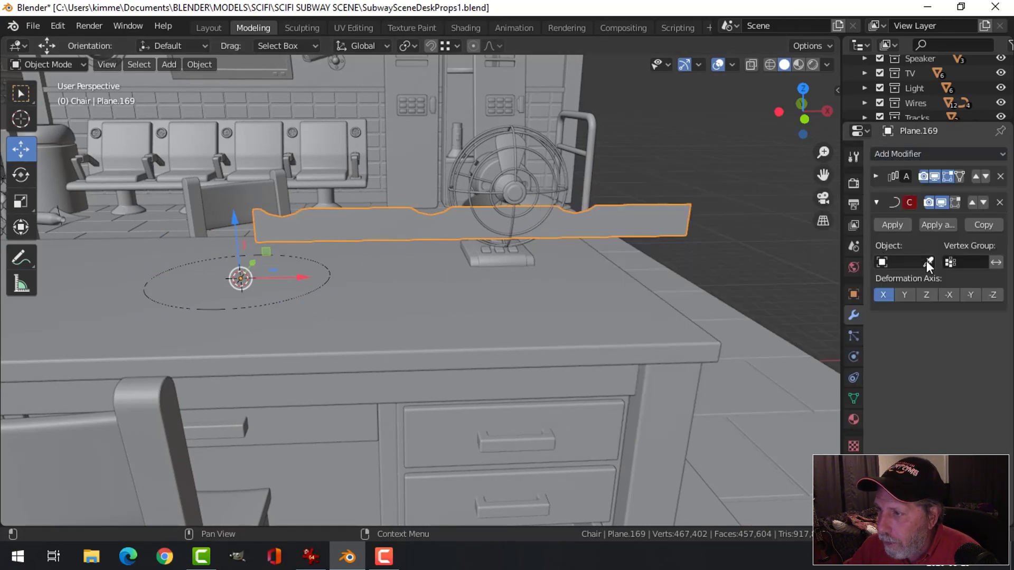
click(902, 262)
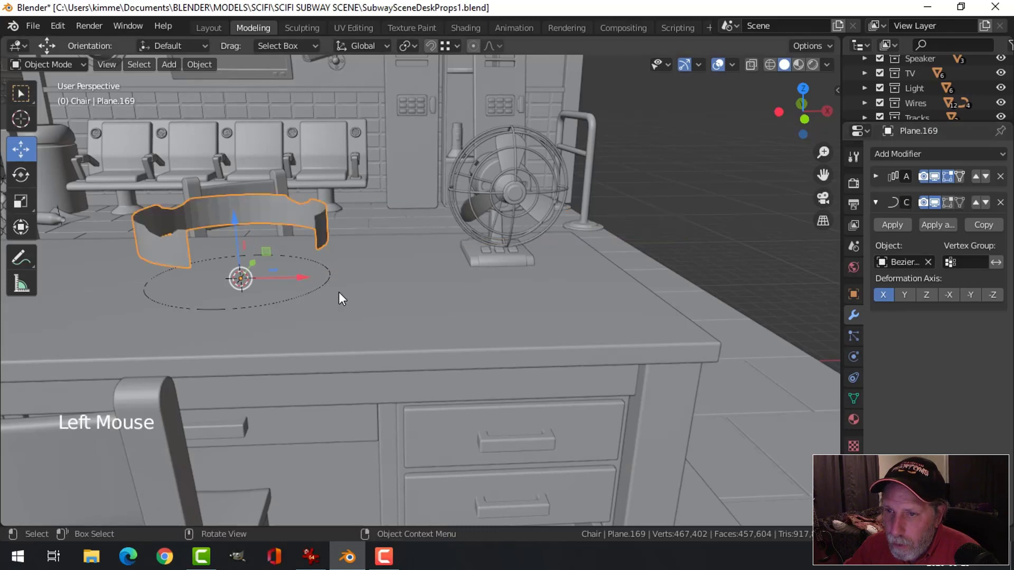
- Fine-scale the wrapped ring to fit around the circle curve
scroll(down, 3)
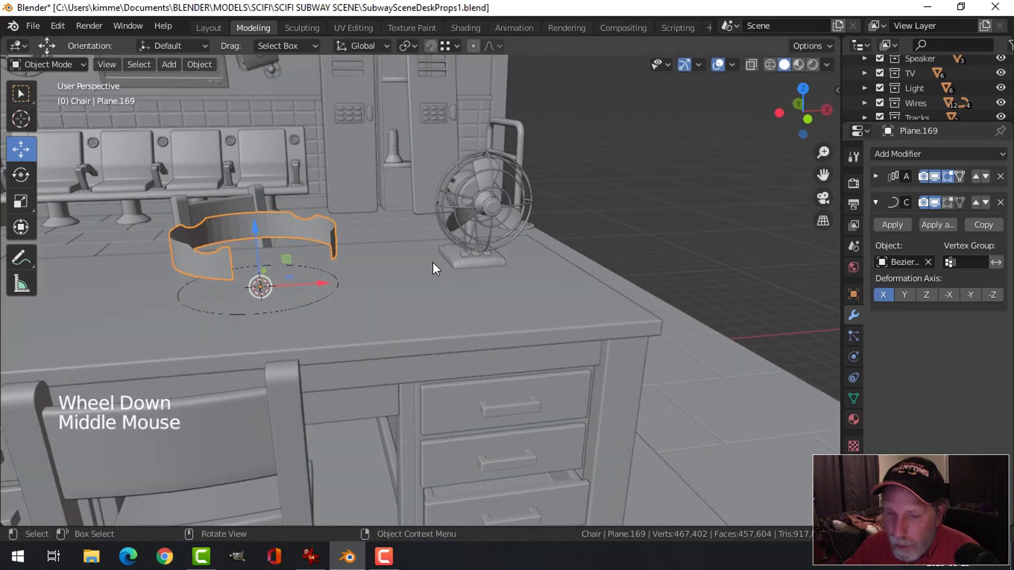
key(s)
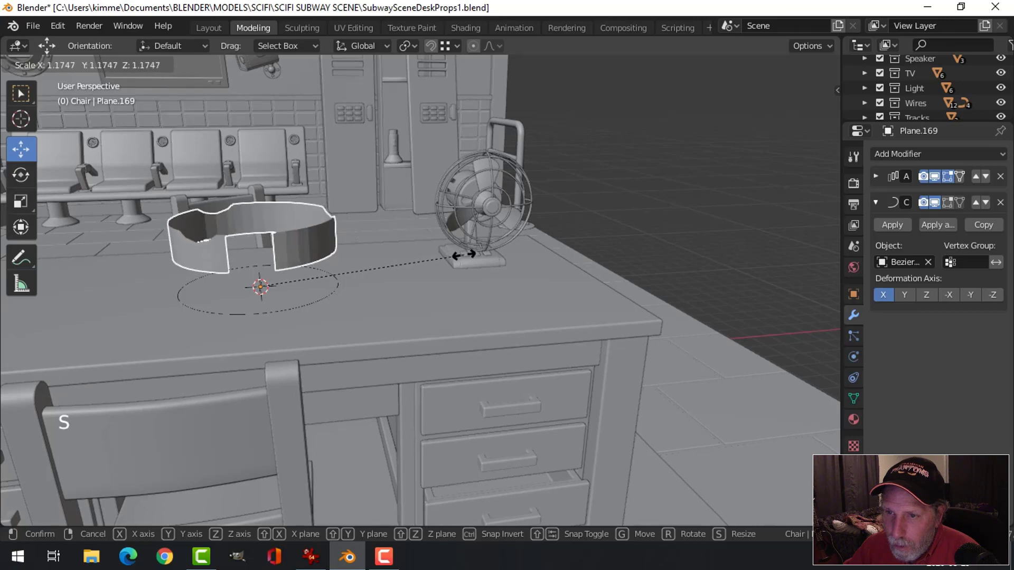
key(shift)
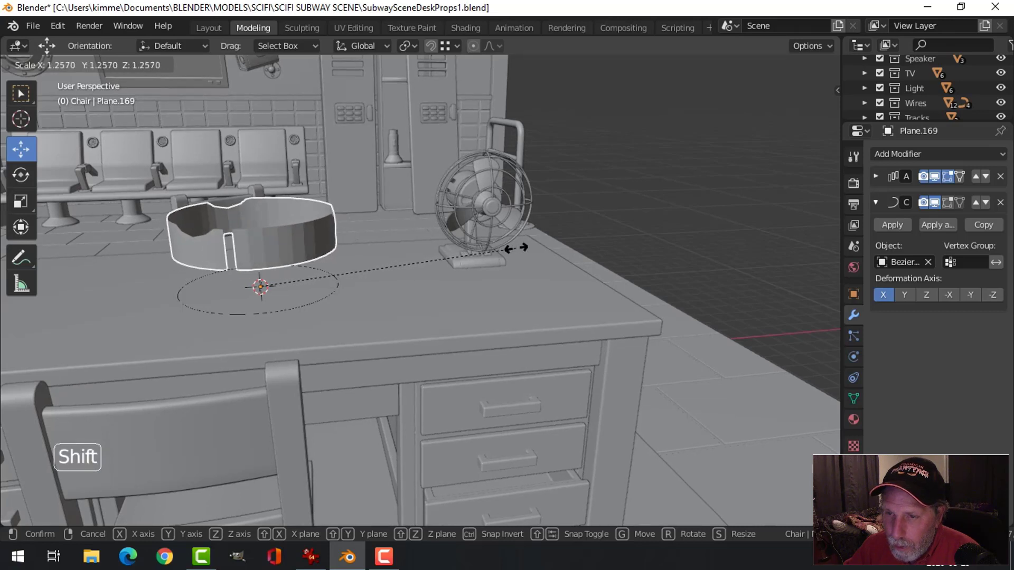
click(340, 290)
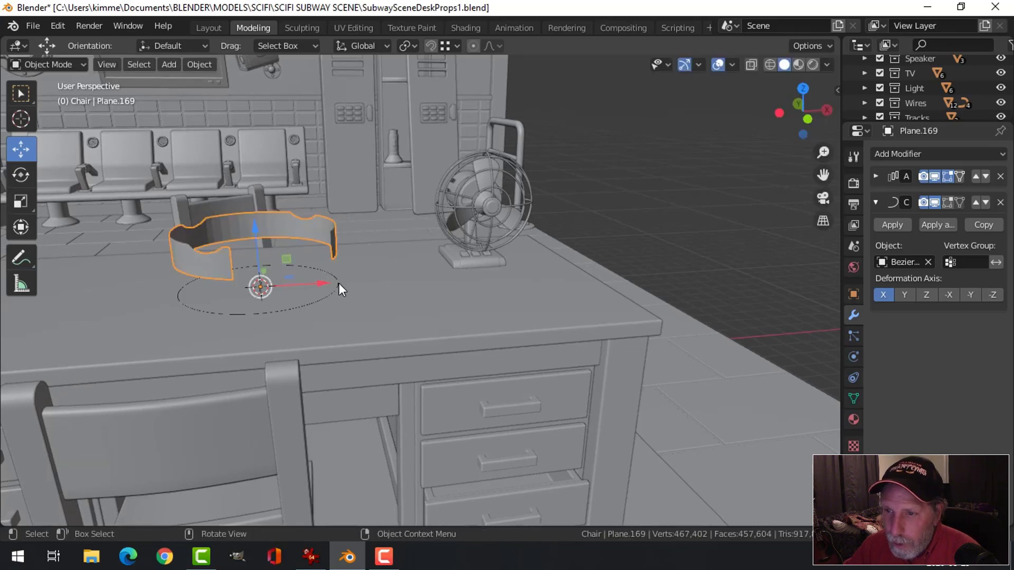
- Scale the BezierCircle down slightly with fine Shift control and confirm
key(s)
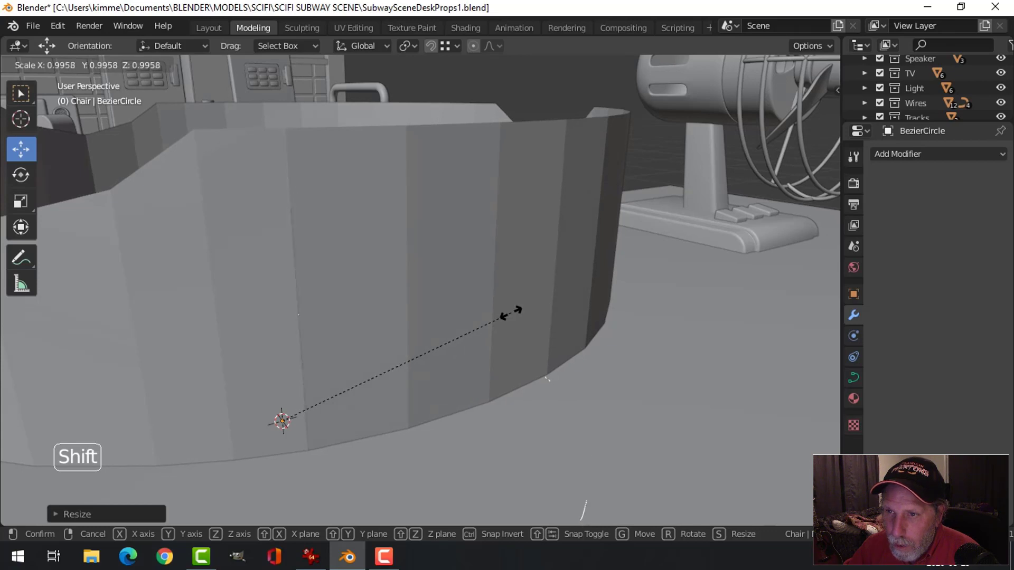
click(497, 380)
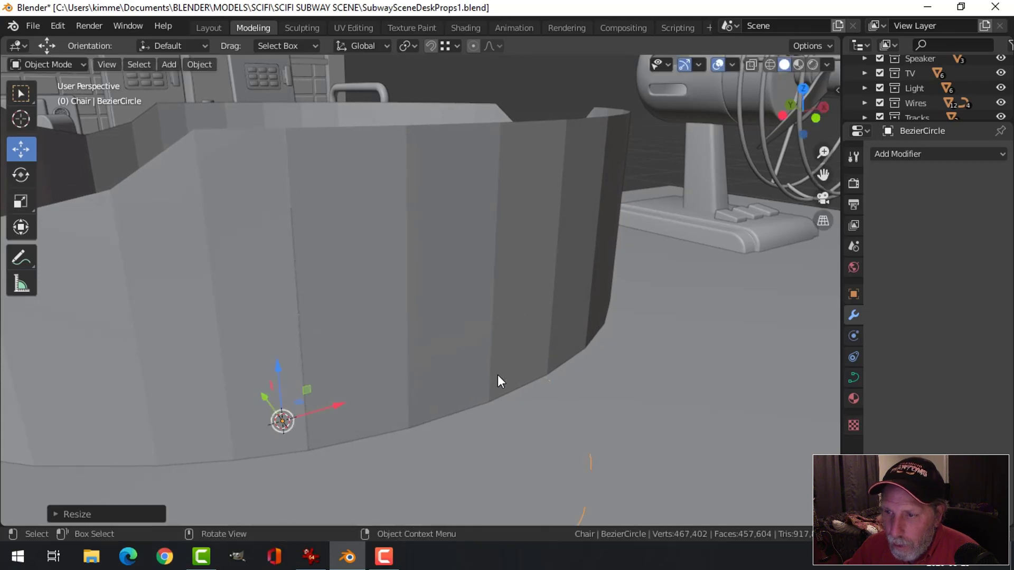
click(498, 380)
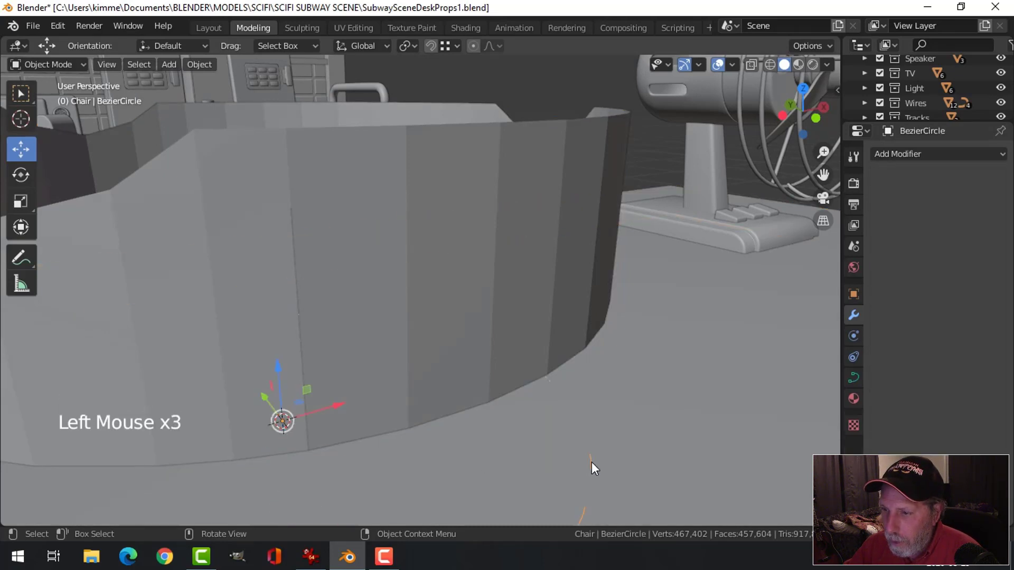
- Merge the ring's seam vertices at the cursor to weld the open ends shut
key(Tab)
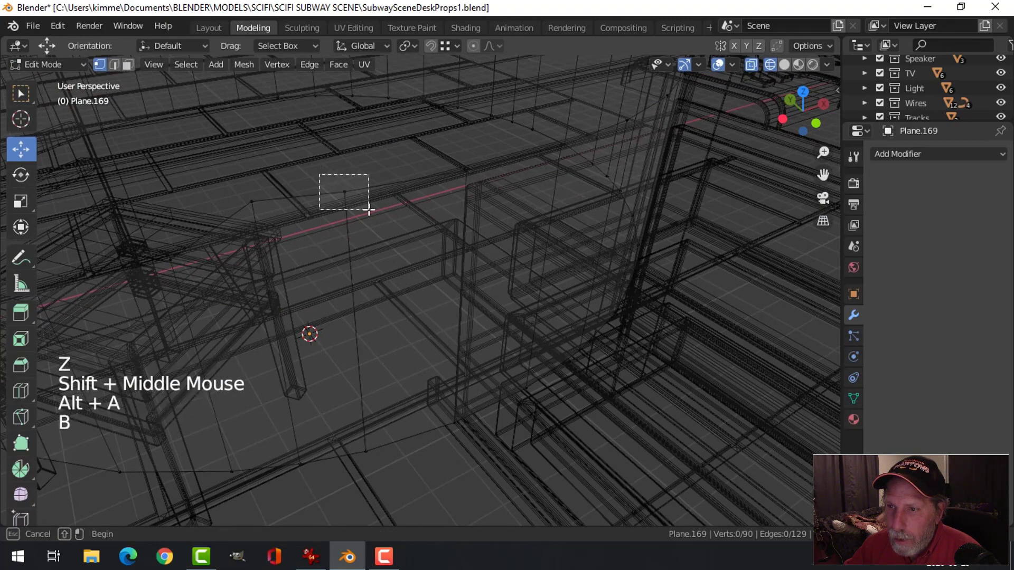
key(m)
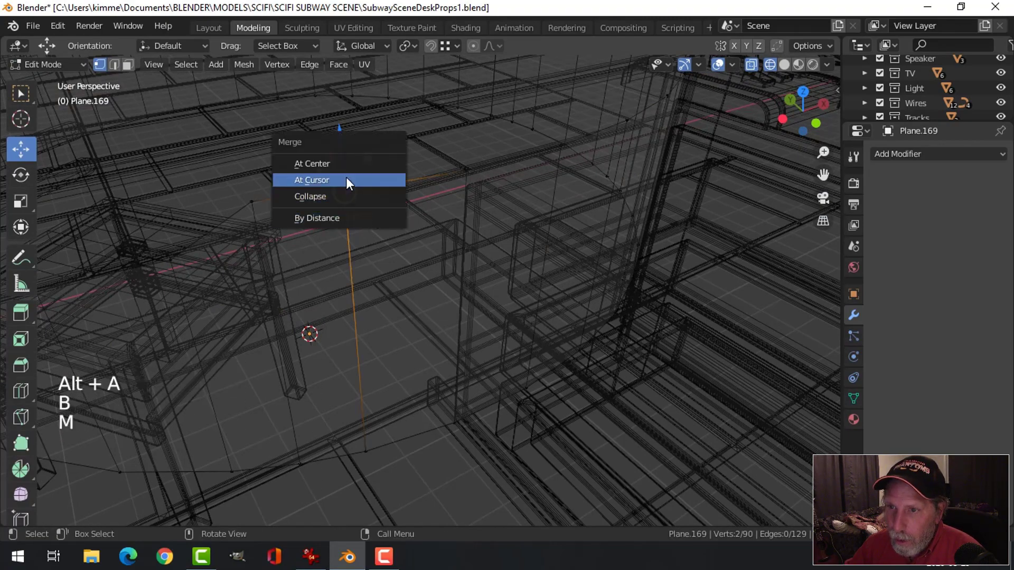
click(311, 180)
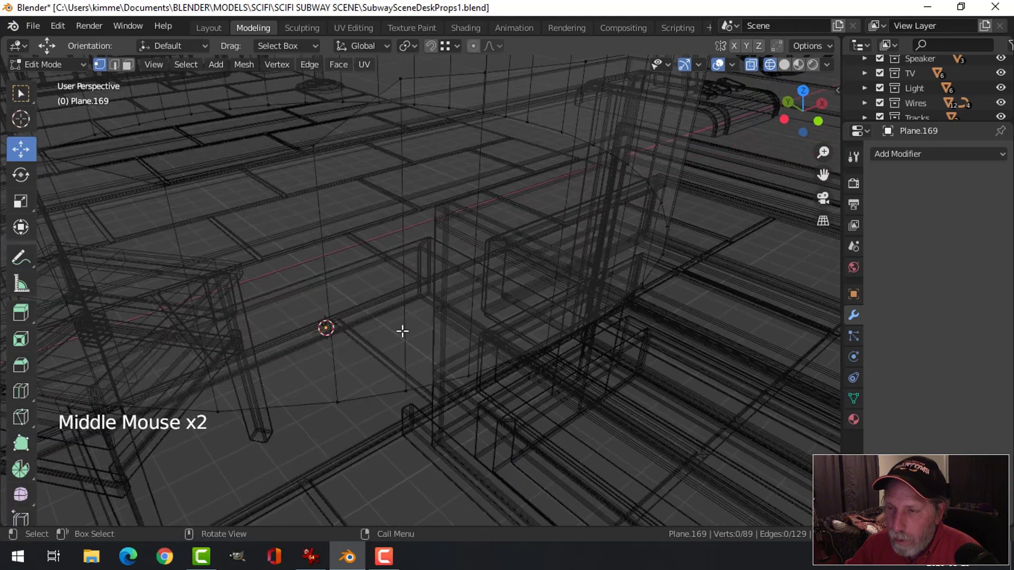
scroll(down, 3)
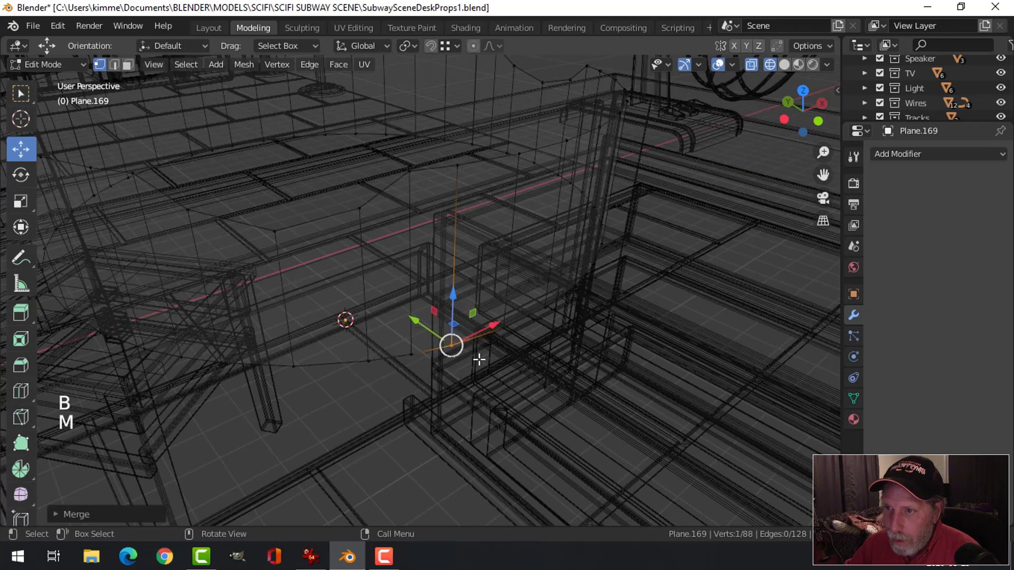
- Select all ring vertices and merge by distance to remove the duplicates
key(a)
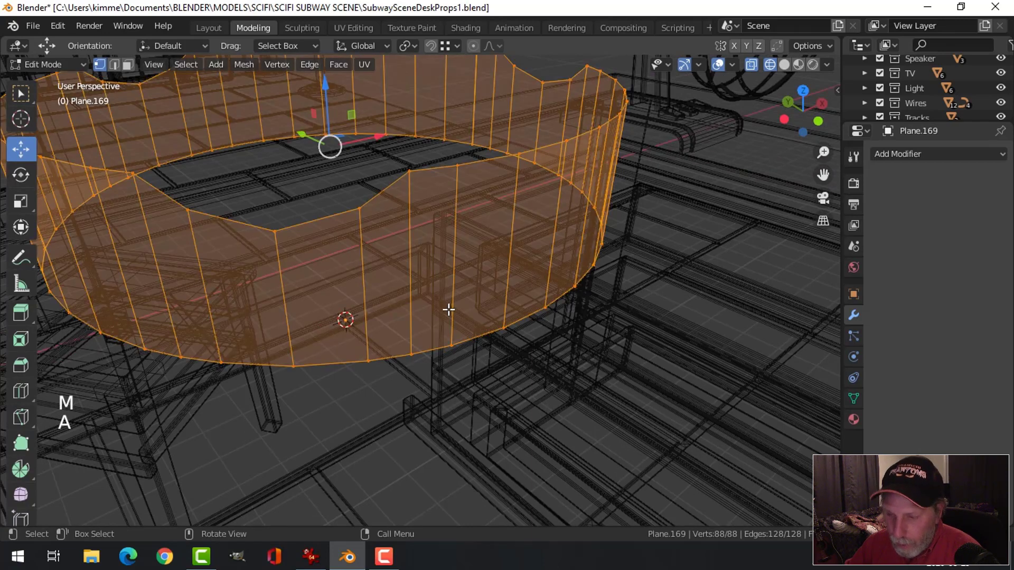
key(m)
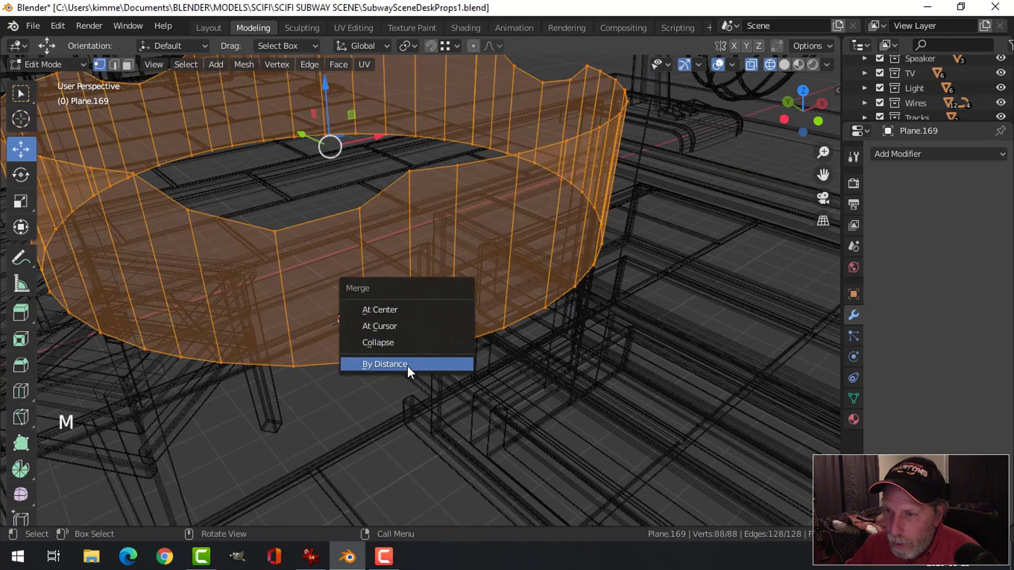
click(385, 363)
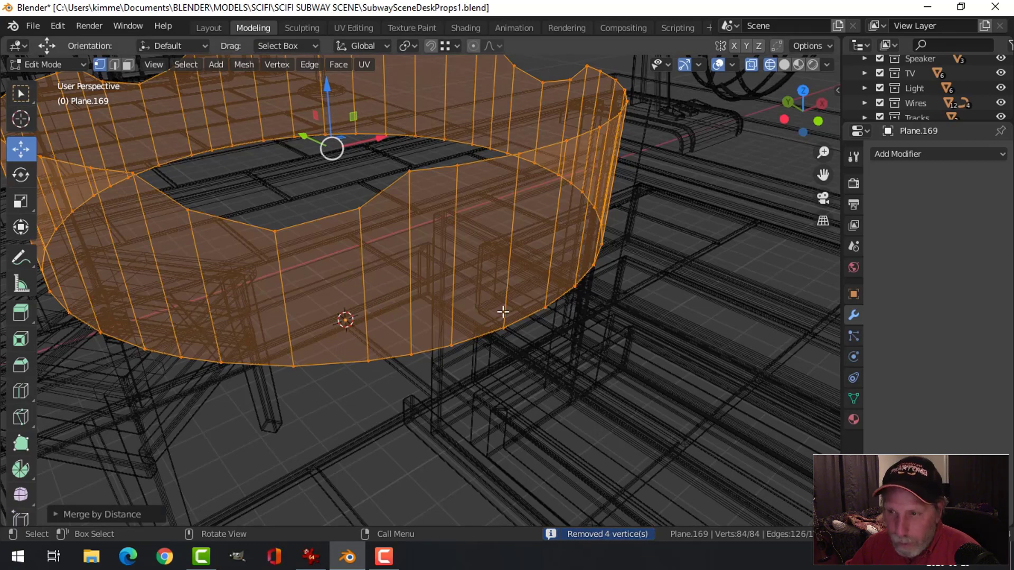
key(Tab)
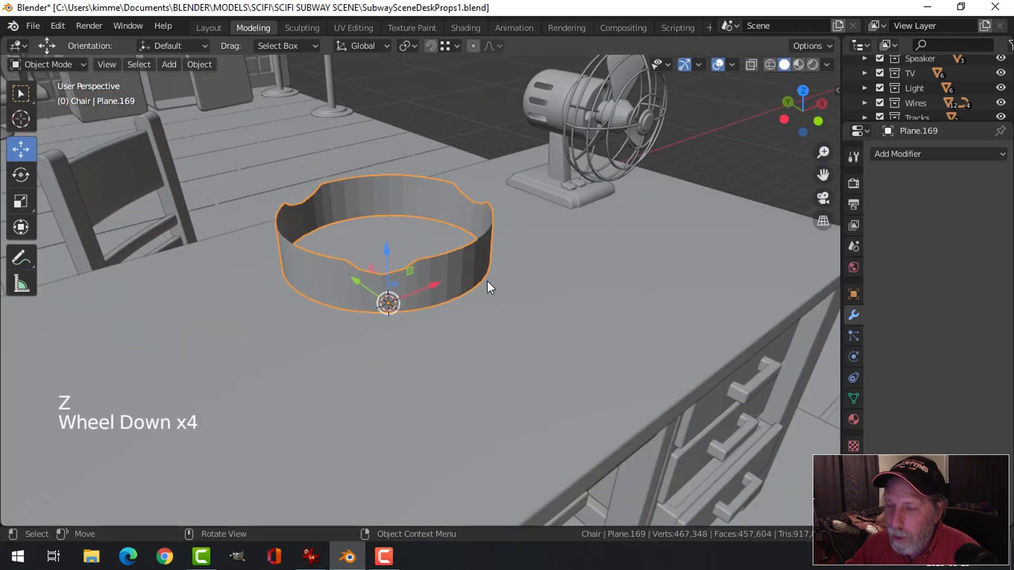
- Isolate the ring and dissolve its extra vertical edge loops down to a 60-vertex mesh
key(shift+h)
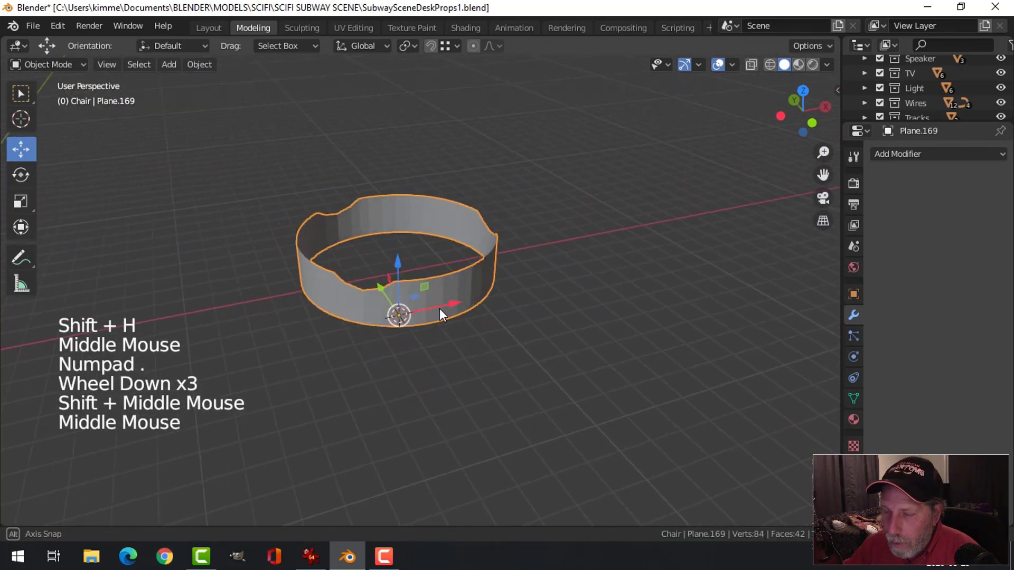
key(Tab)
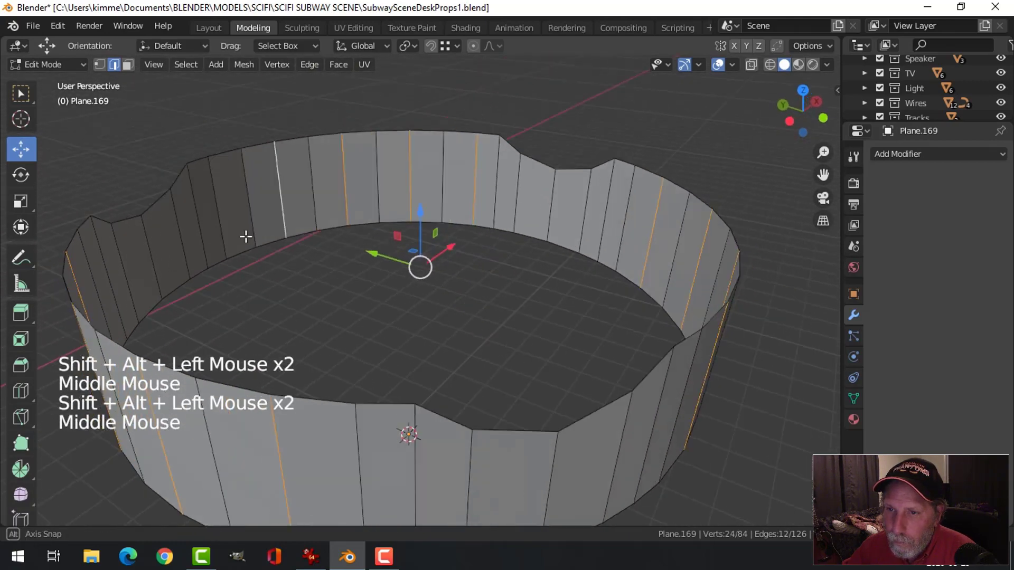
key(x)
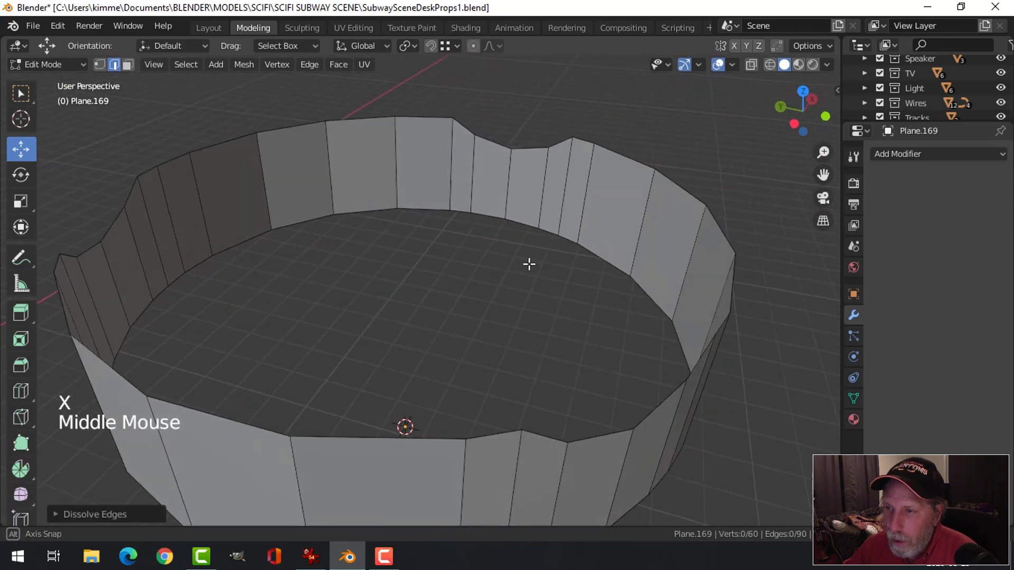
scroll(down, 3)
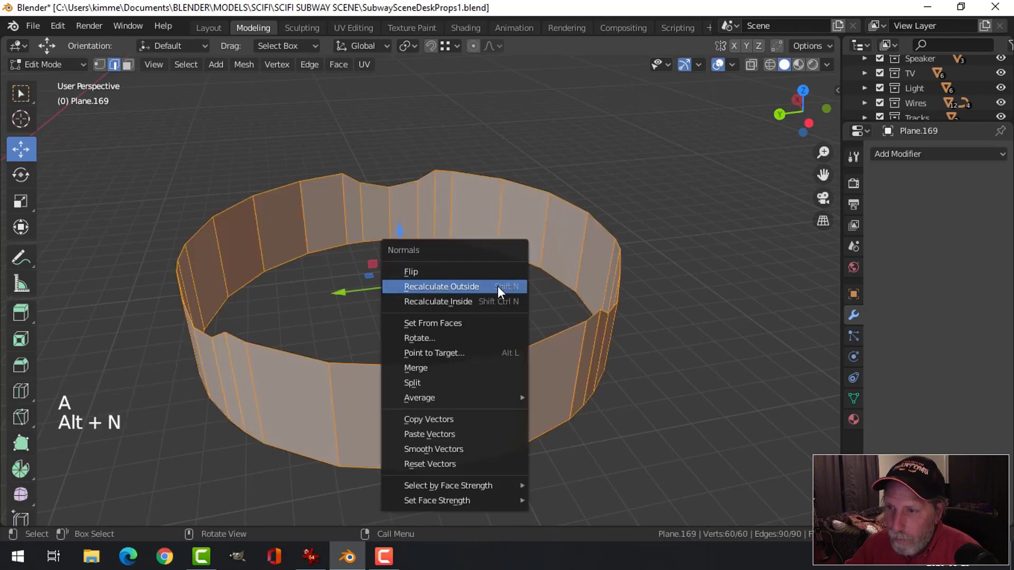
- Recalculate the ring's normals outward and bring up the Add Modifier list
click(441, 286)
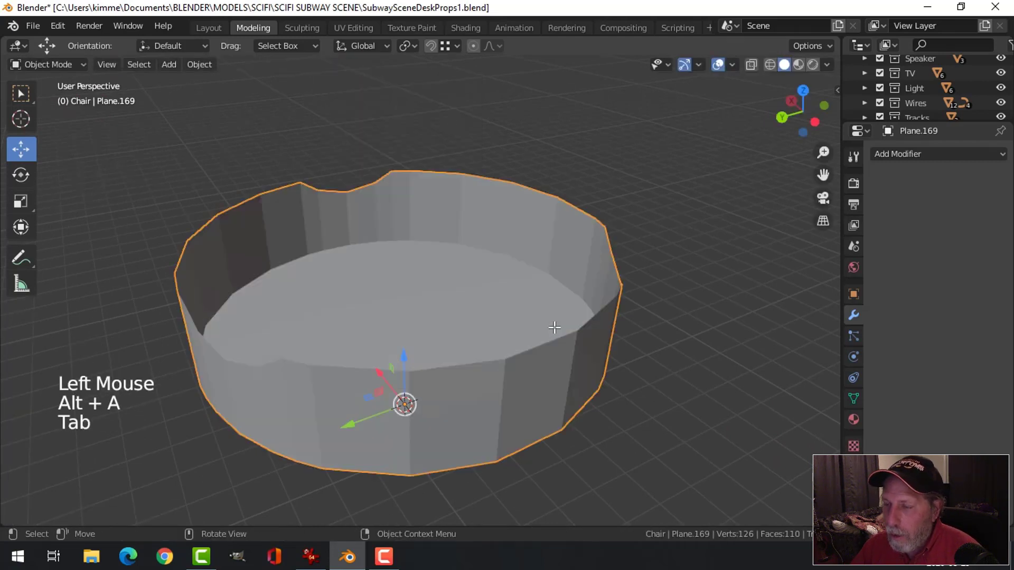
click(935, 155)
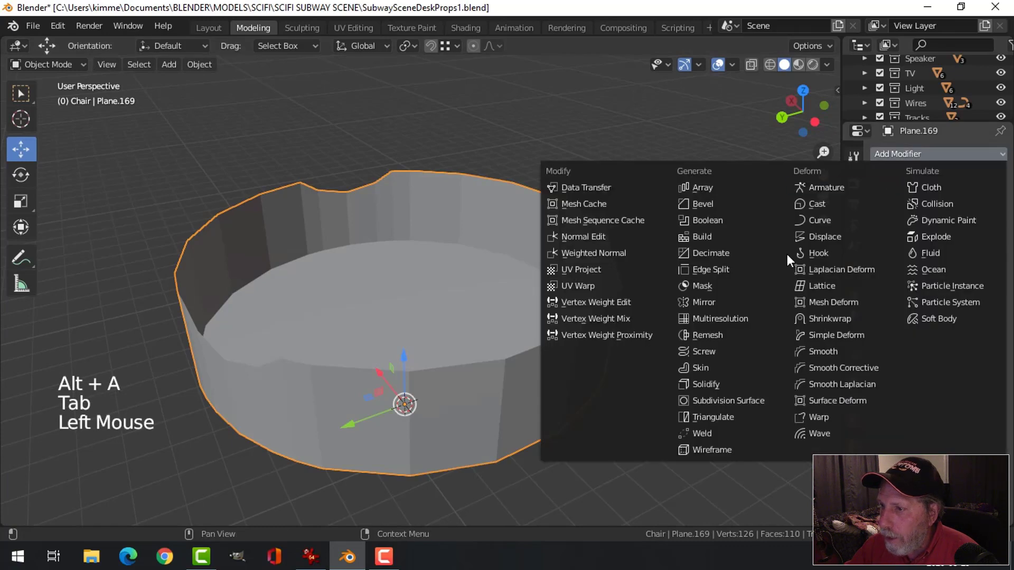
- Set the Solidify thickness to about 0.058 m and add a Subdivision Surface modifier
click(707, 385)
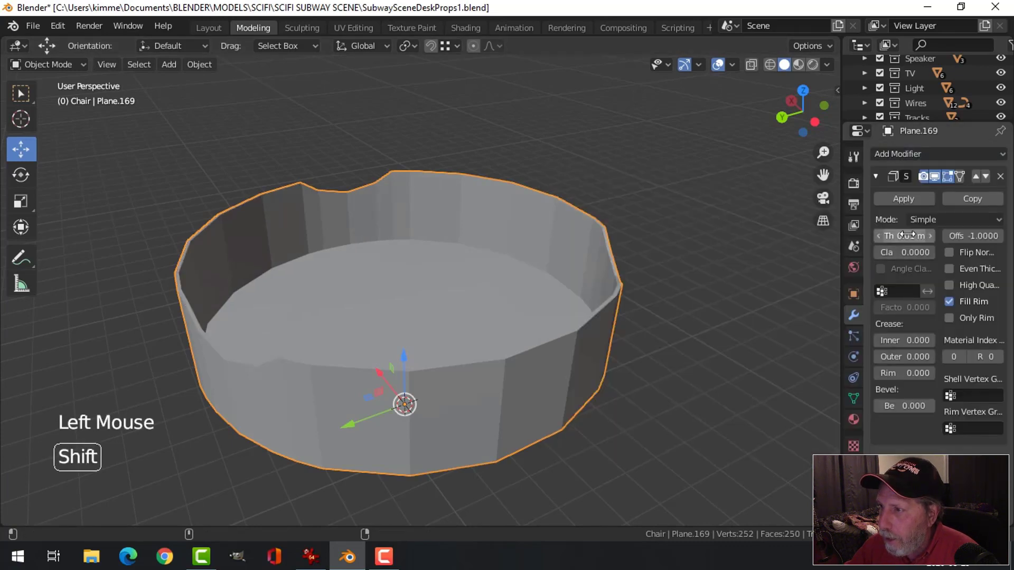
drag(906, 235, 880, 236)
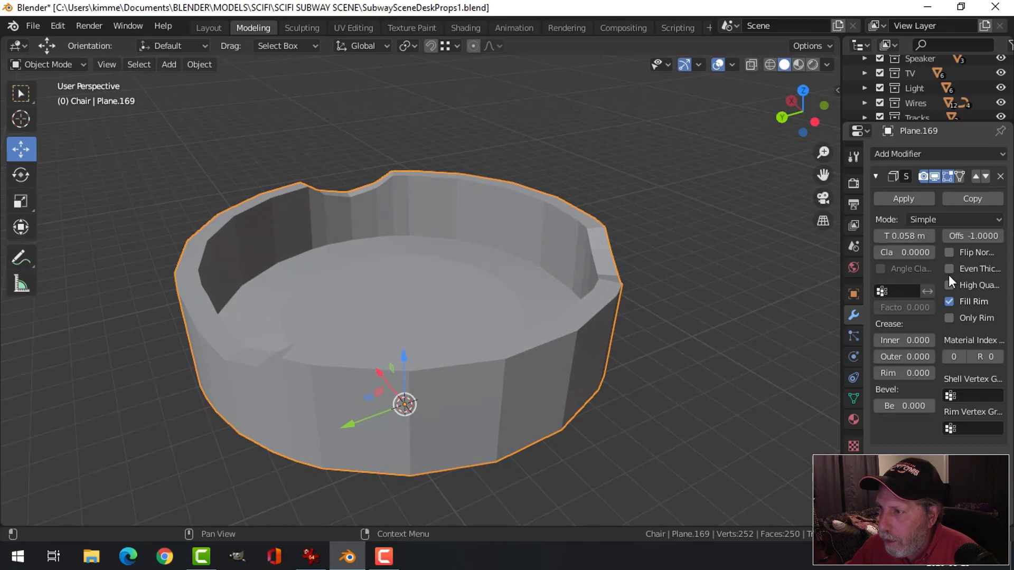
drag(408, 291, 640, 289)
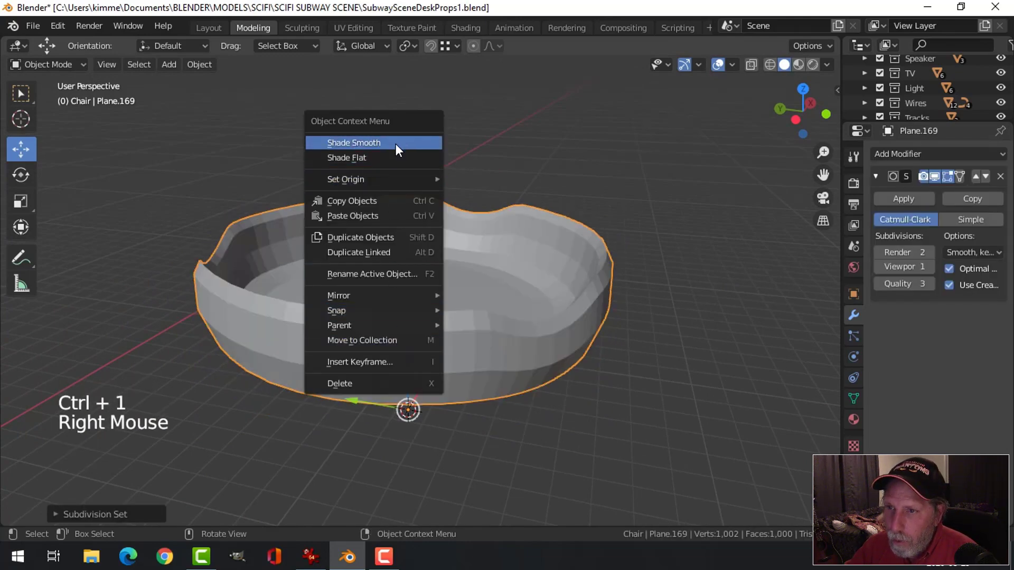
- Bevel the ashtray's bottom edge loop and add extra loop cuts in Edit Mode to hold its smoothed shape
key(Tab)
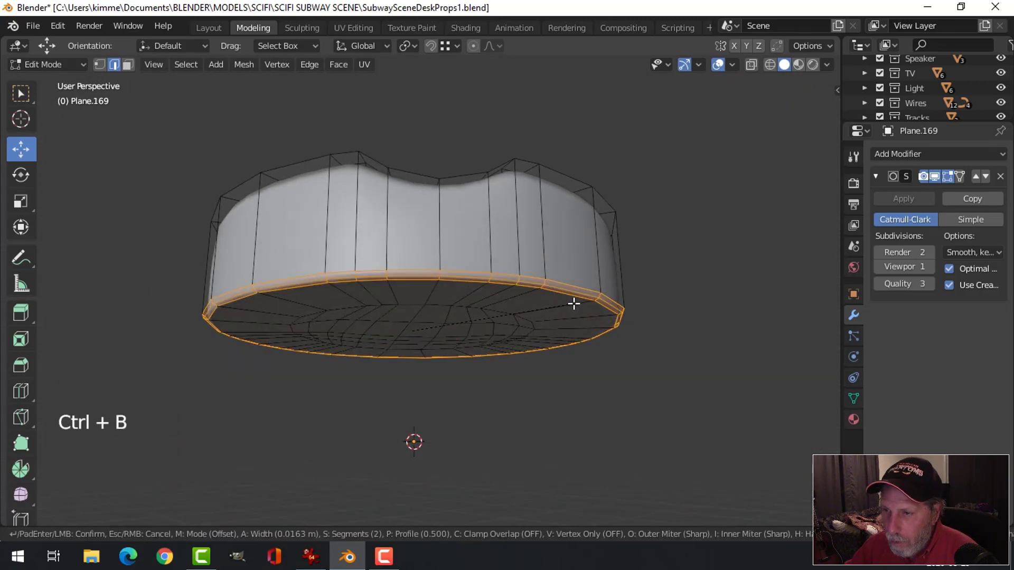
key(Tab)
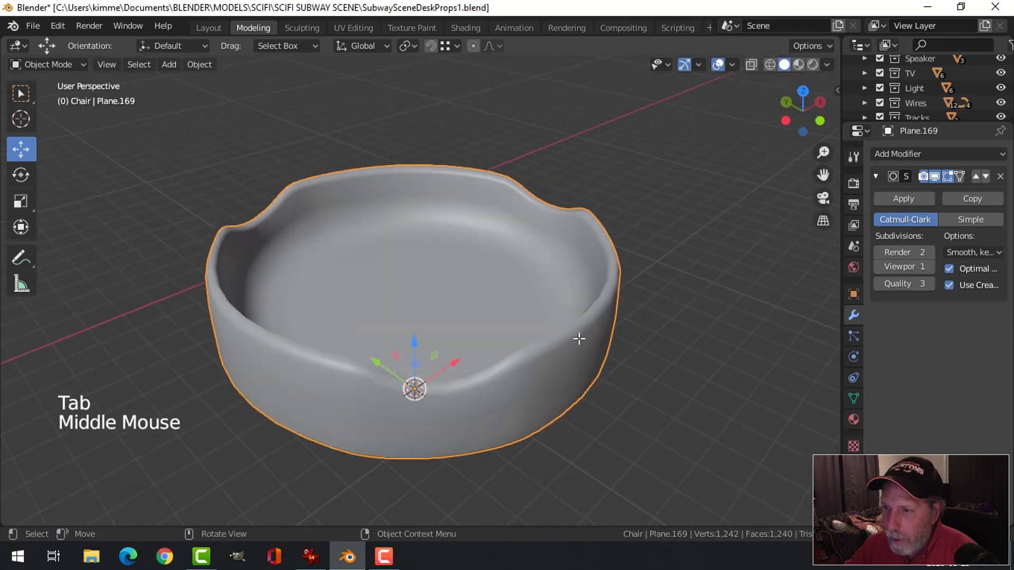
key(Tab)
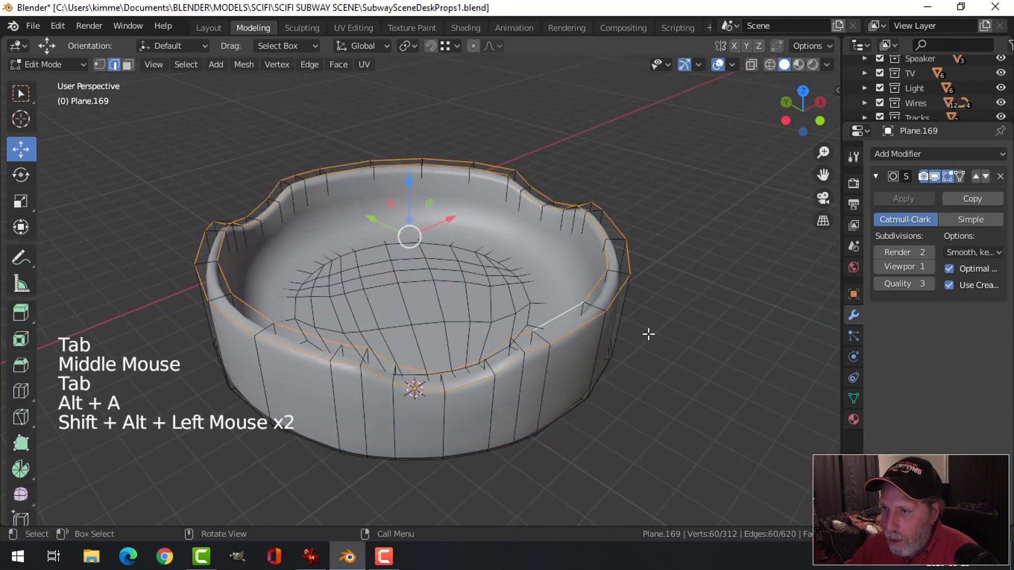
key(ctrl+b)
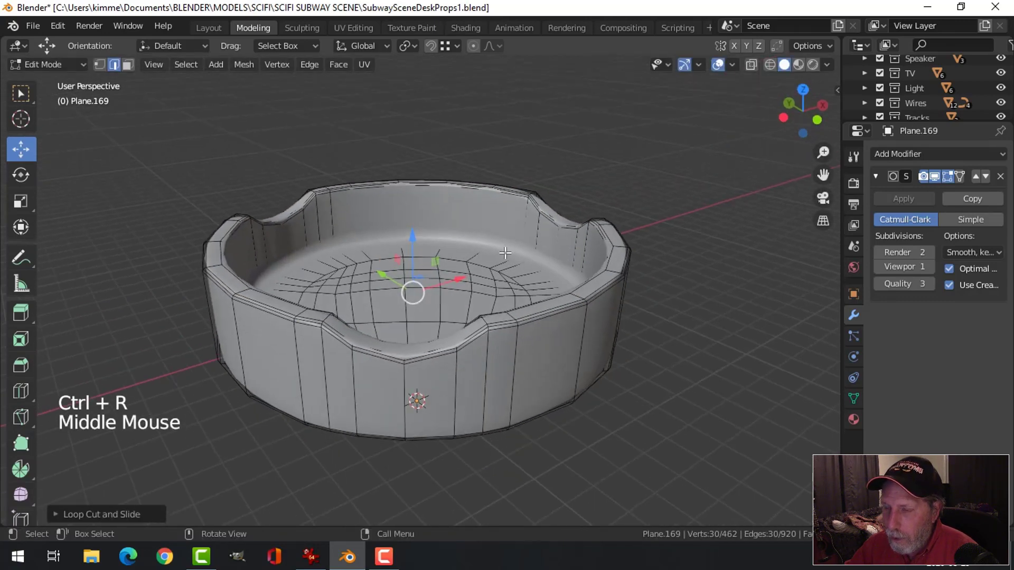
key(Tab)
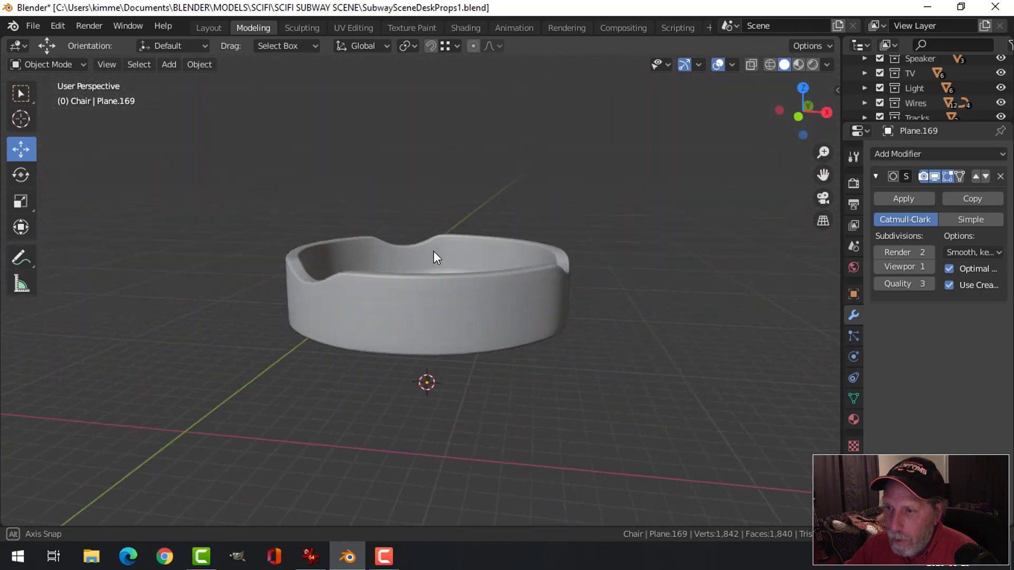
- Unhide the subway scene and position the ashtray on the desk beside the fan
key(alt+h)
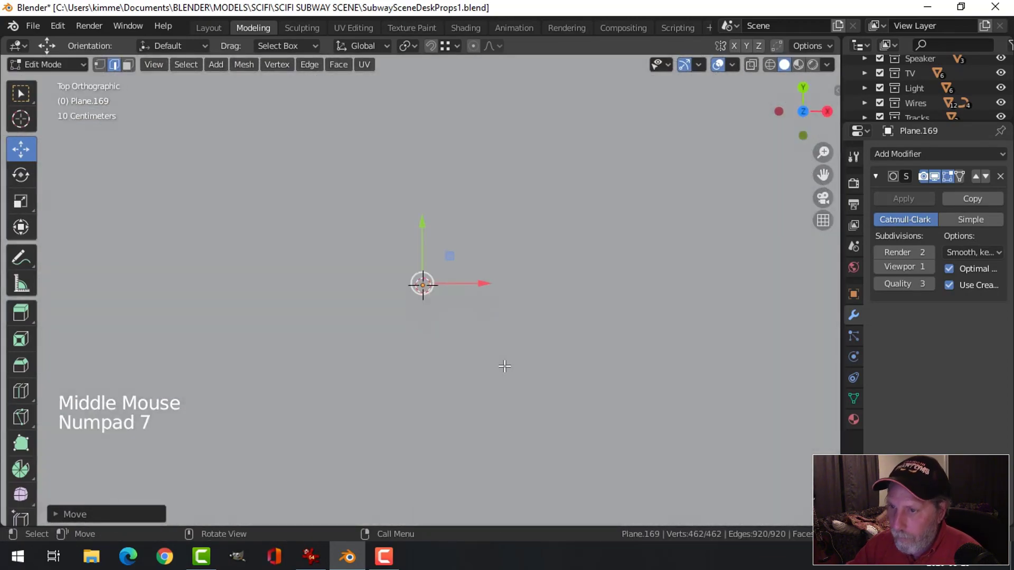
key(Tab)
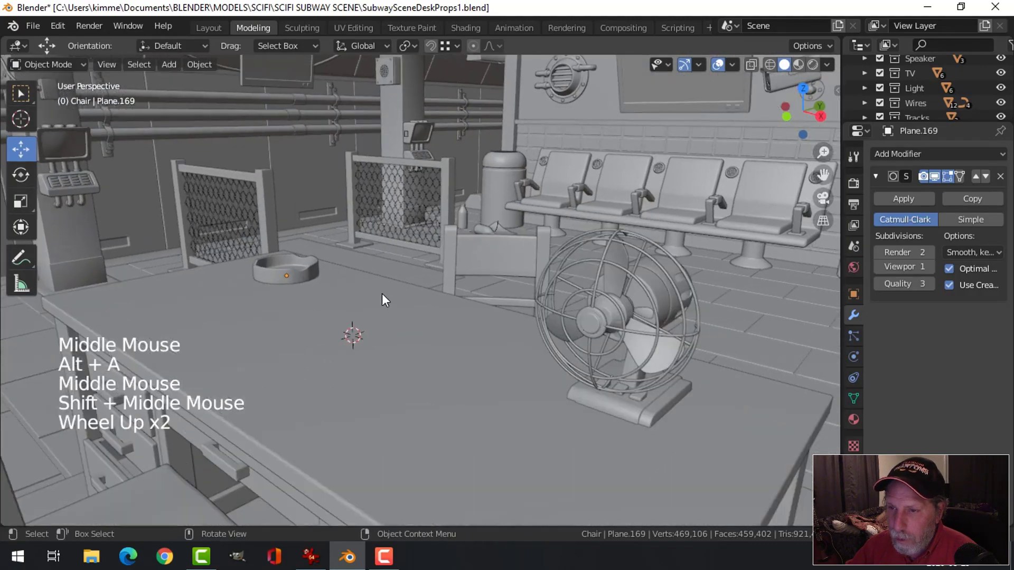
drag(384, 298, 366, 307)
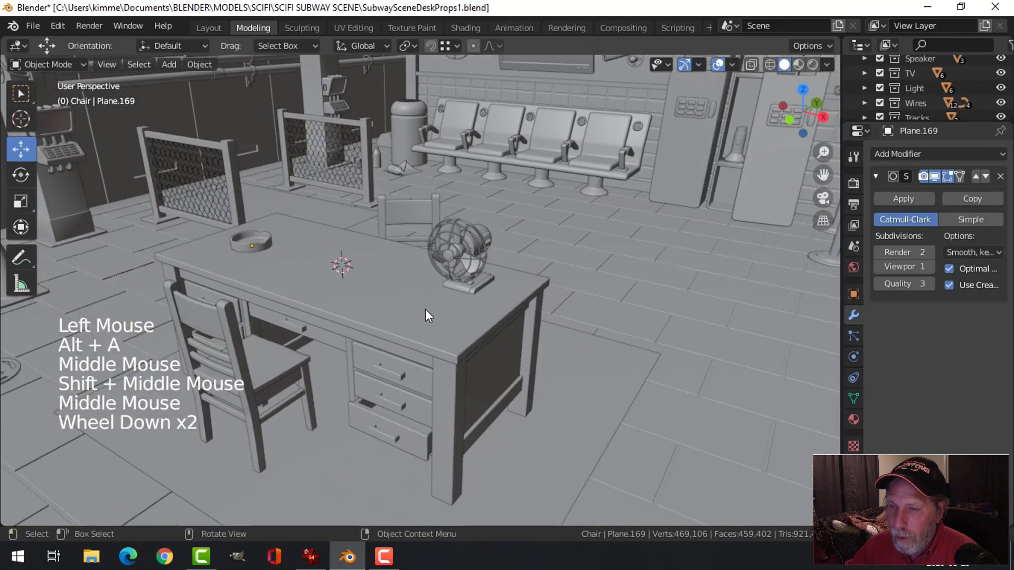
- Enable Cavity in Viewport Shading so edges across the desk, chair, fan and ashtray stand out
click(826, 64)
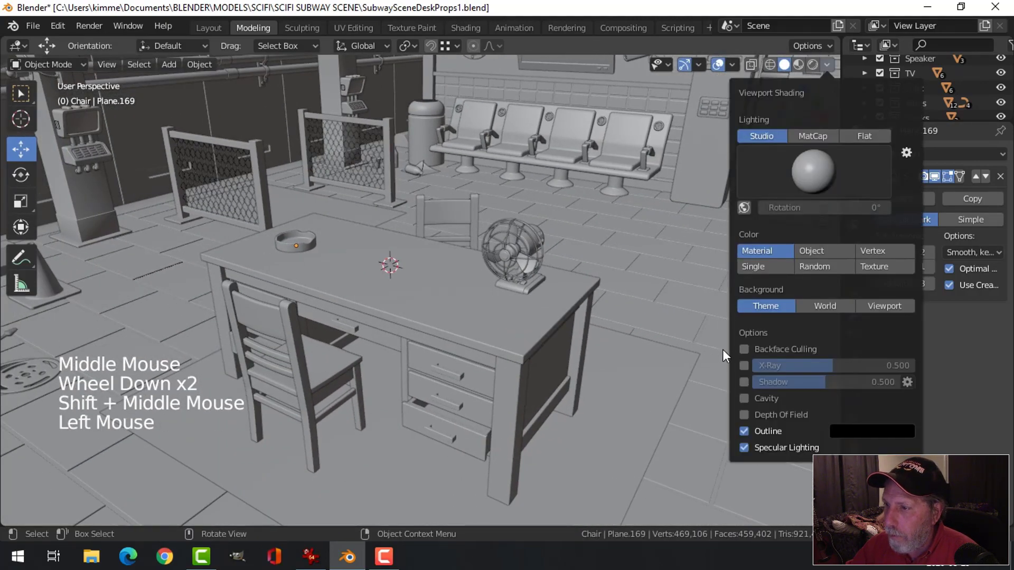
click(743, 398)
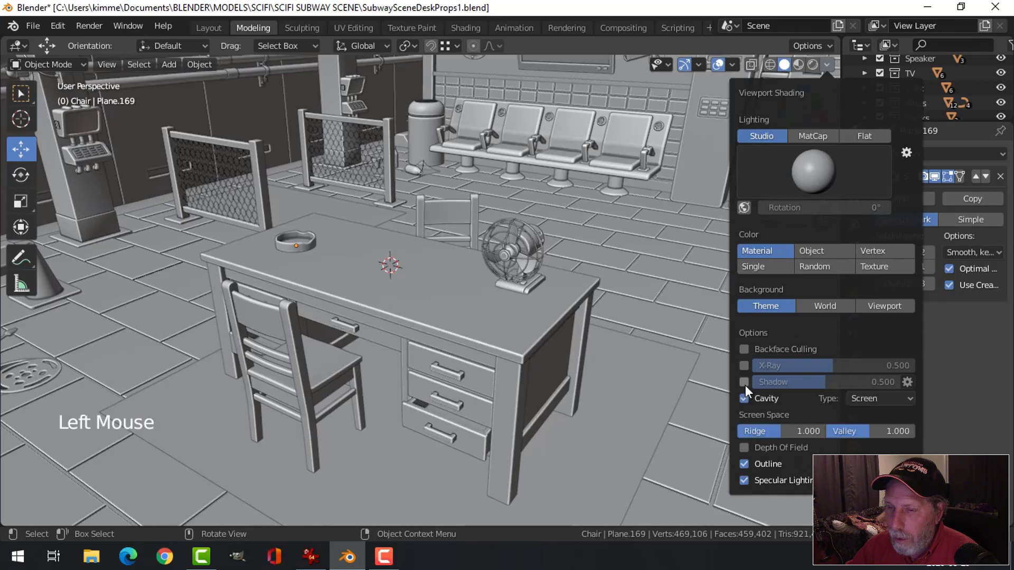
click(742, 382)
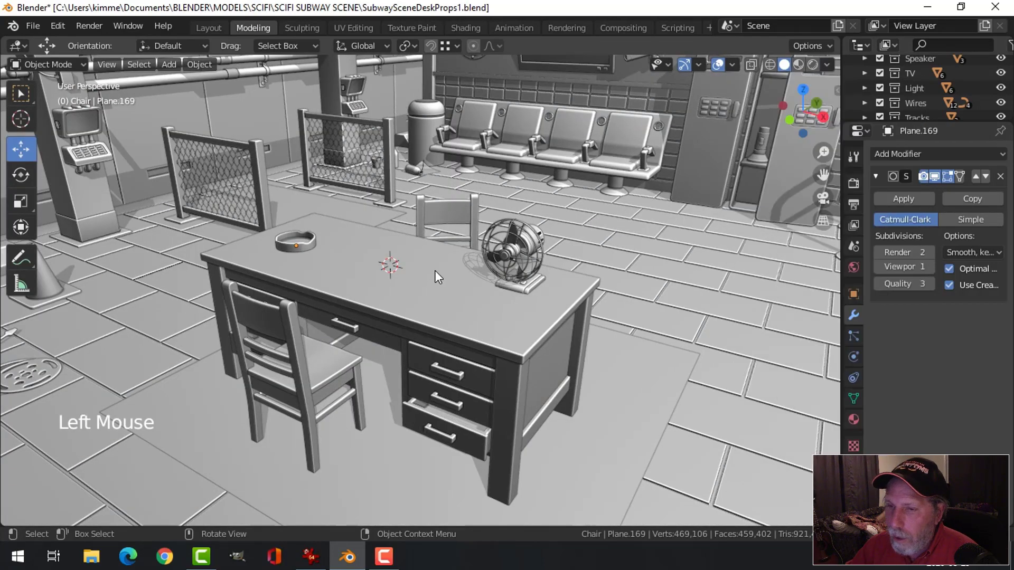
drag(439, 278, 433, 317)
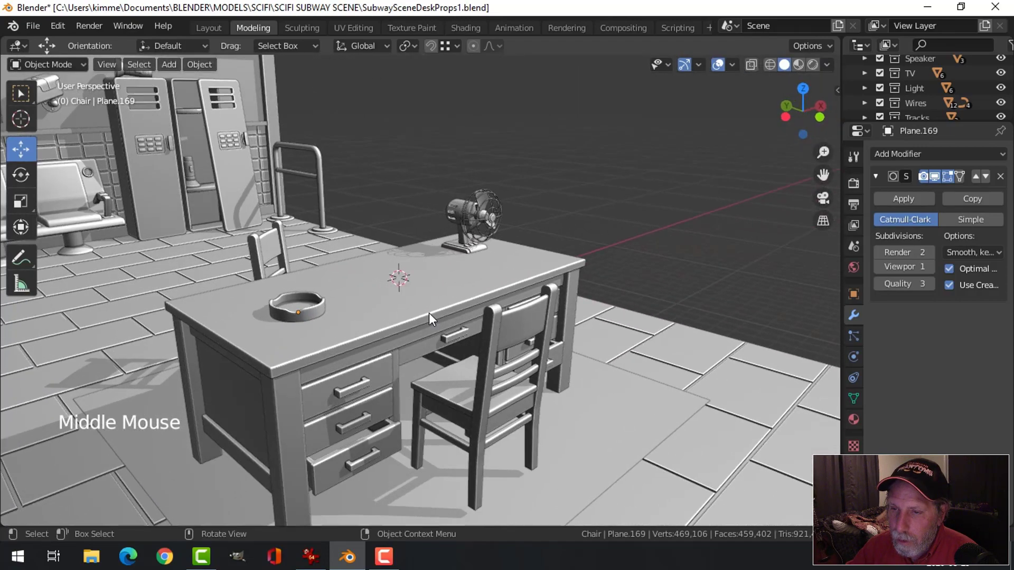
- Scale and move the whole ashtray mesh in Edit Mode to fit it on the desk top
key(Tab)
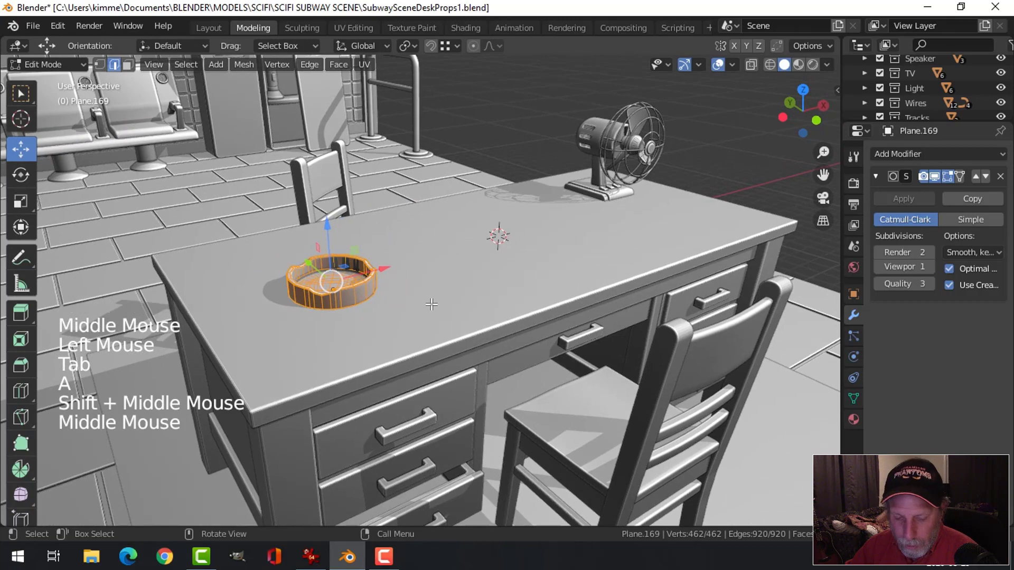
key(s)
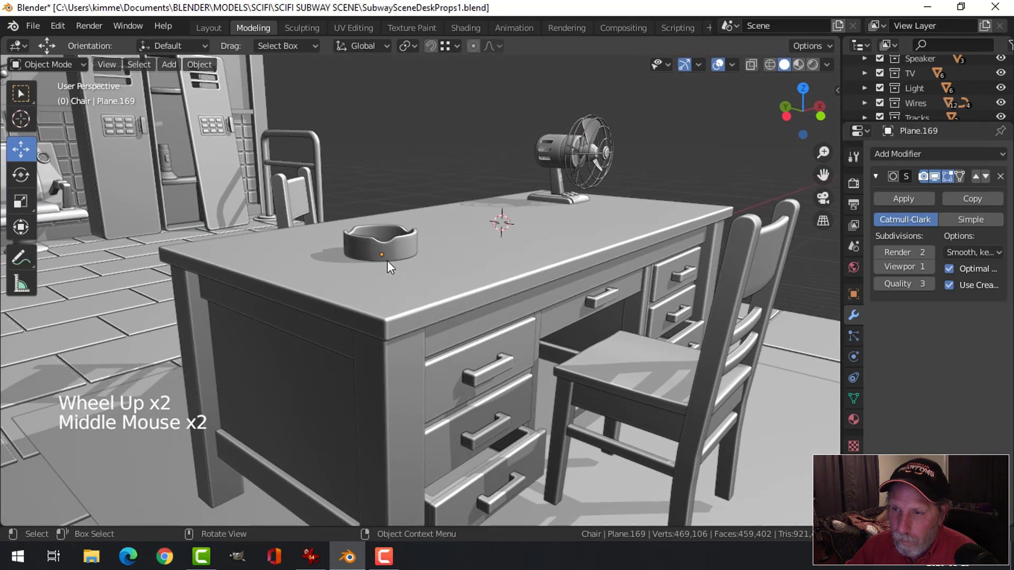
key(Tab)
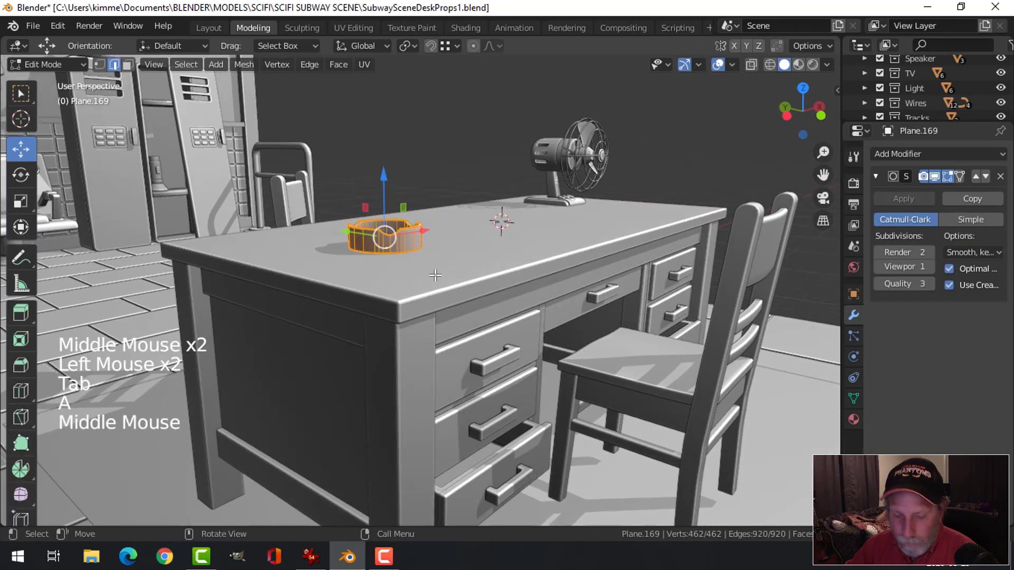
key(s)
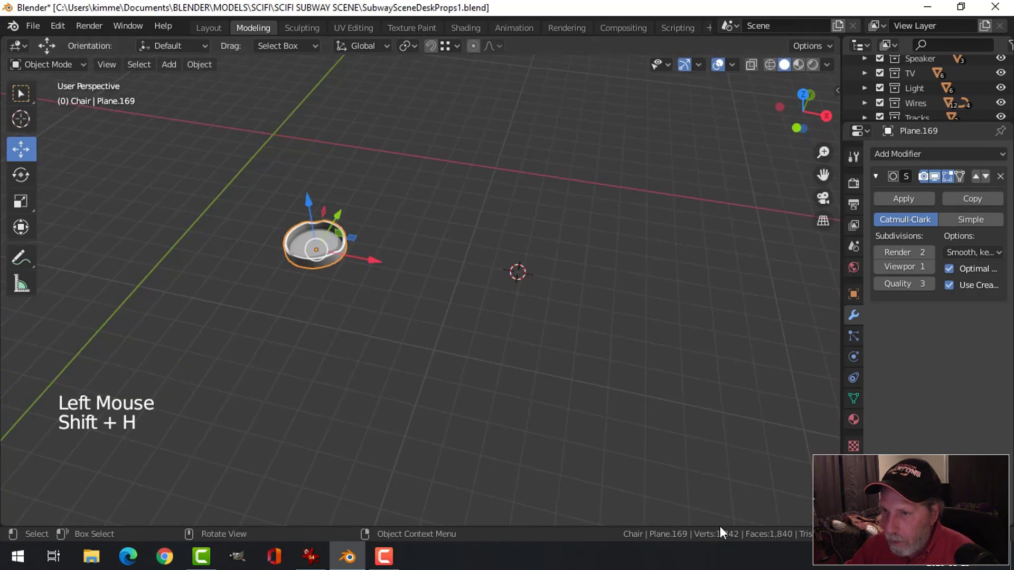
key(Alt+A)
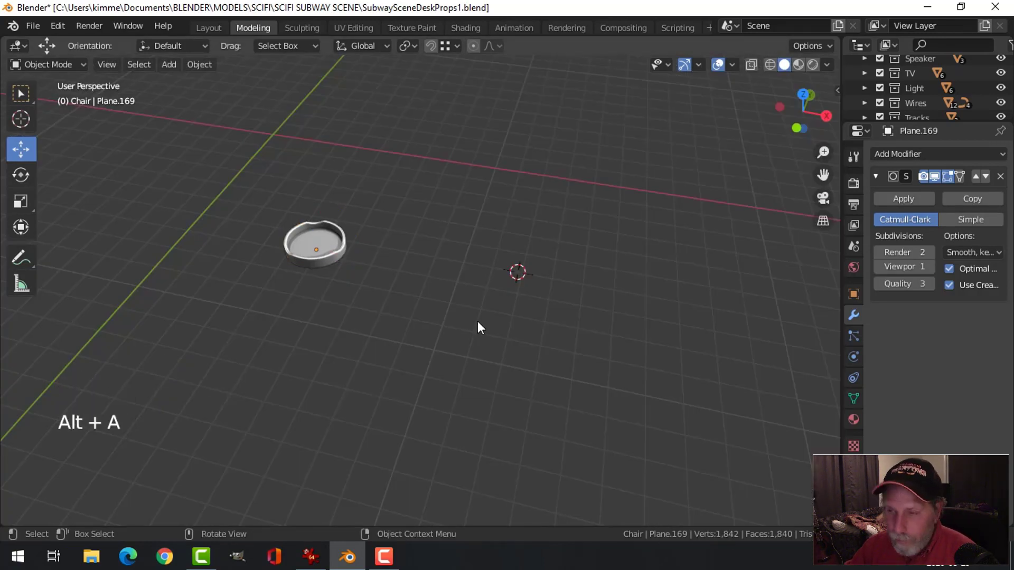
key(alt+h)
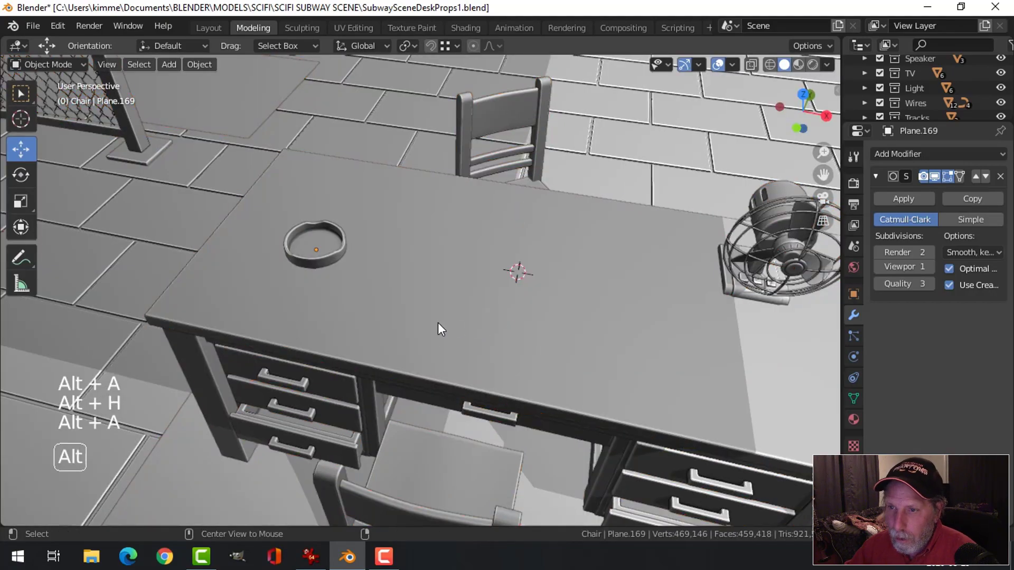
scroll(up, 3)
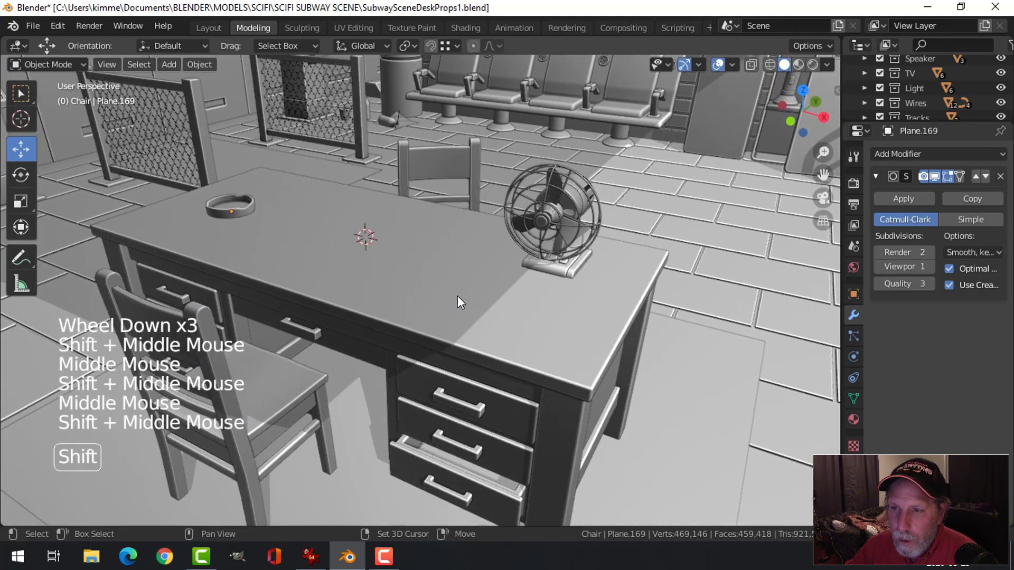
drag(460, 302, 329, 268)
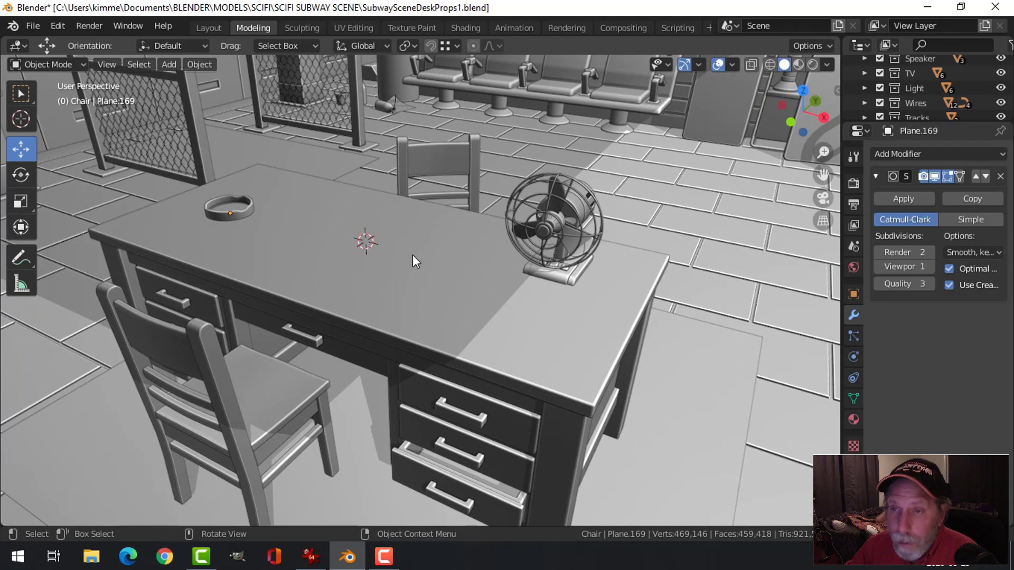
mouse_move(408, 260)
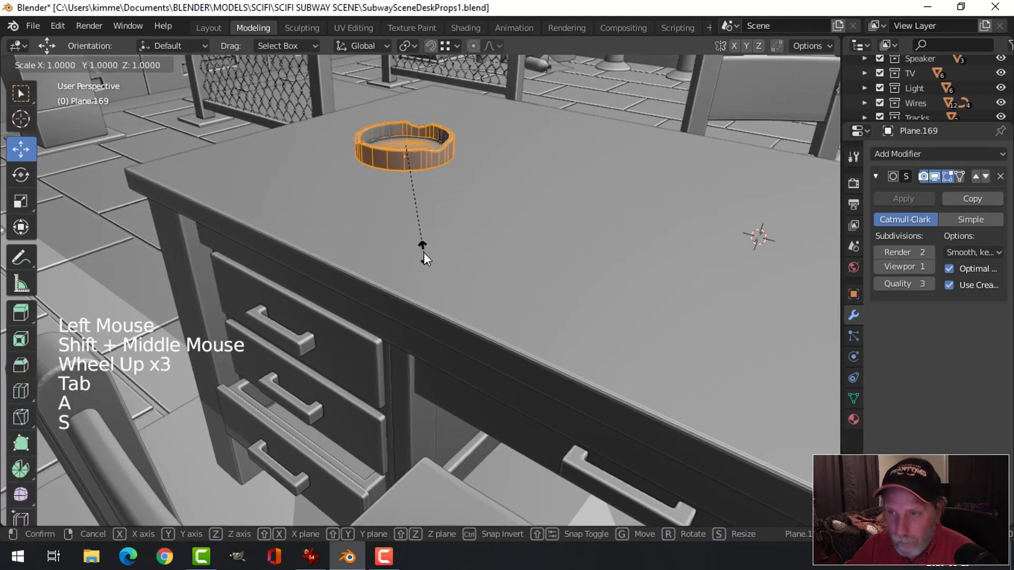
- Scale the ashtray mesh down and shift it to sit on the desk surface
key(Tab)
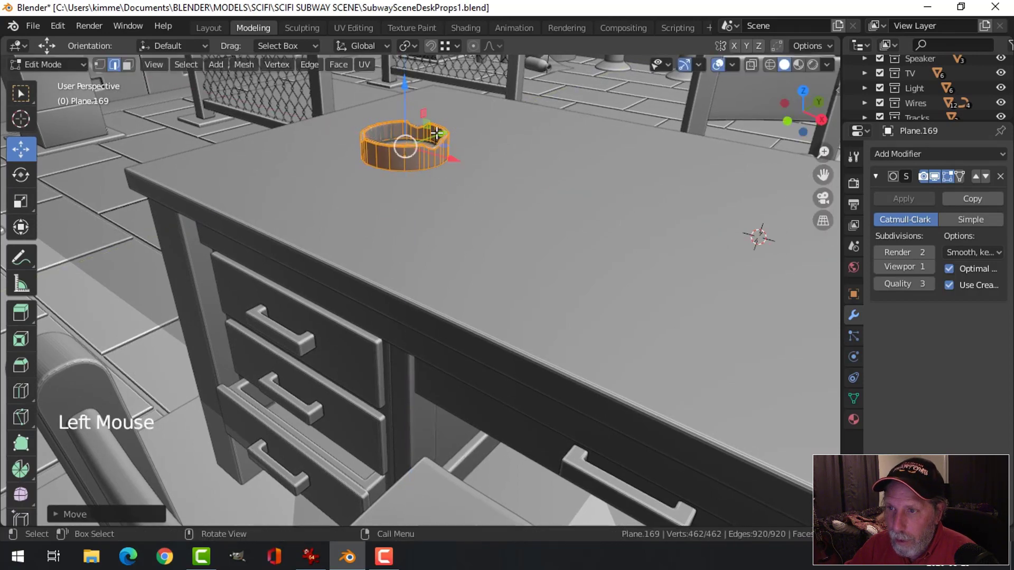
key(Tab)
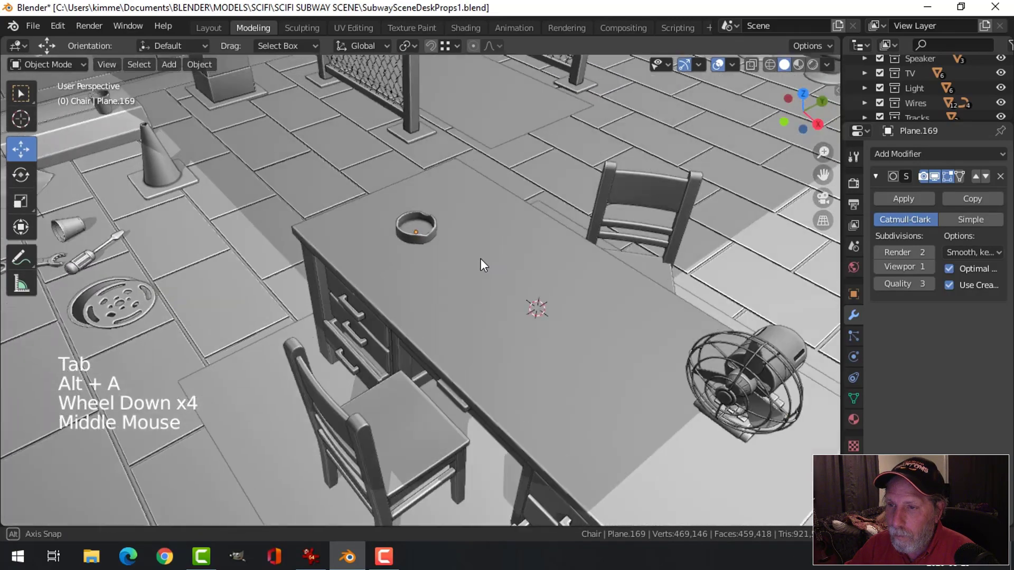